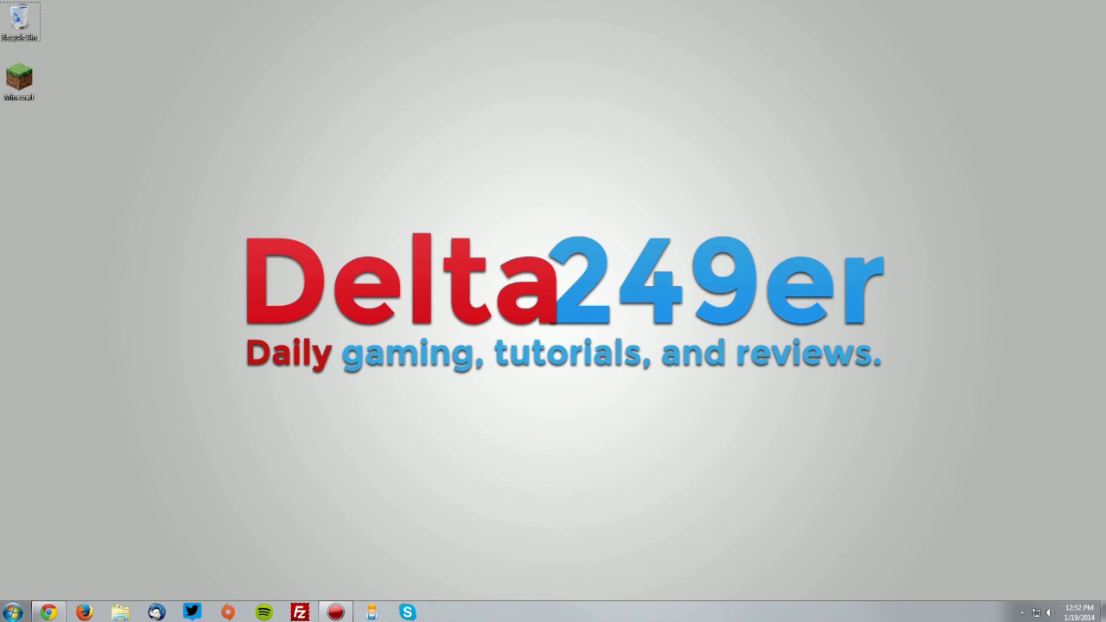
# Switch the launcher profile to release 1.7.2 and launch Minecraft 1.7.2.
pyautogui.click(17, 77)
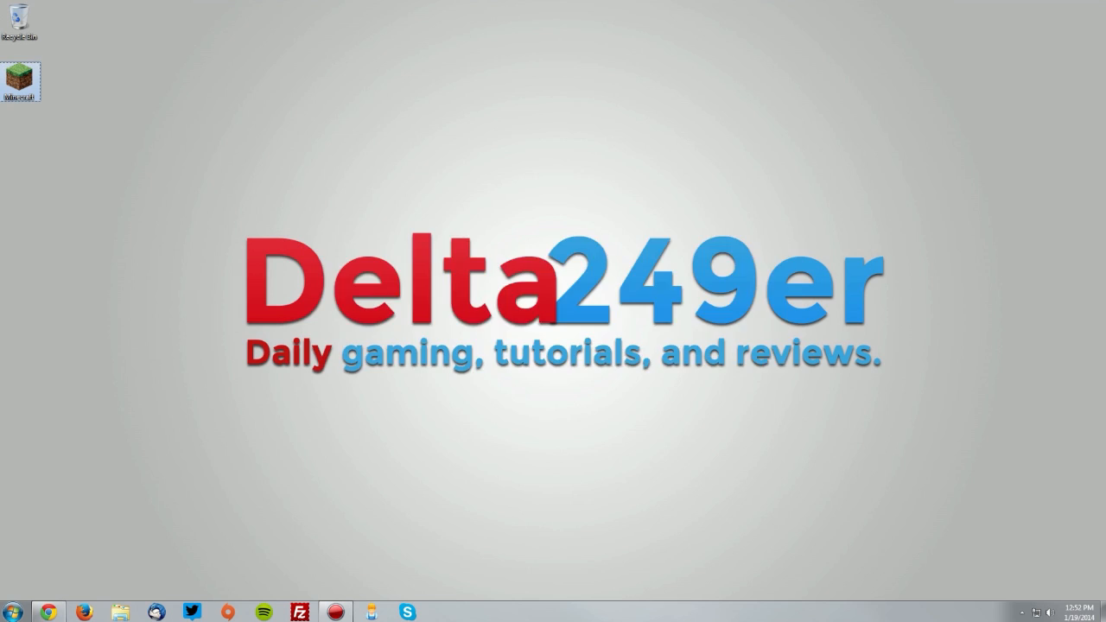
pyautogui.doubleClick(19, 77)
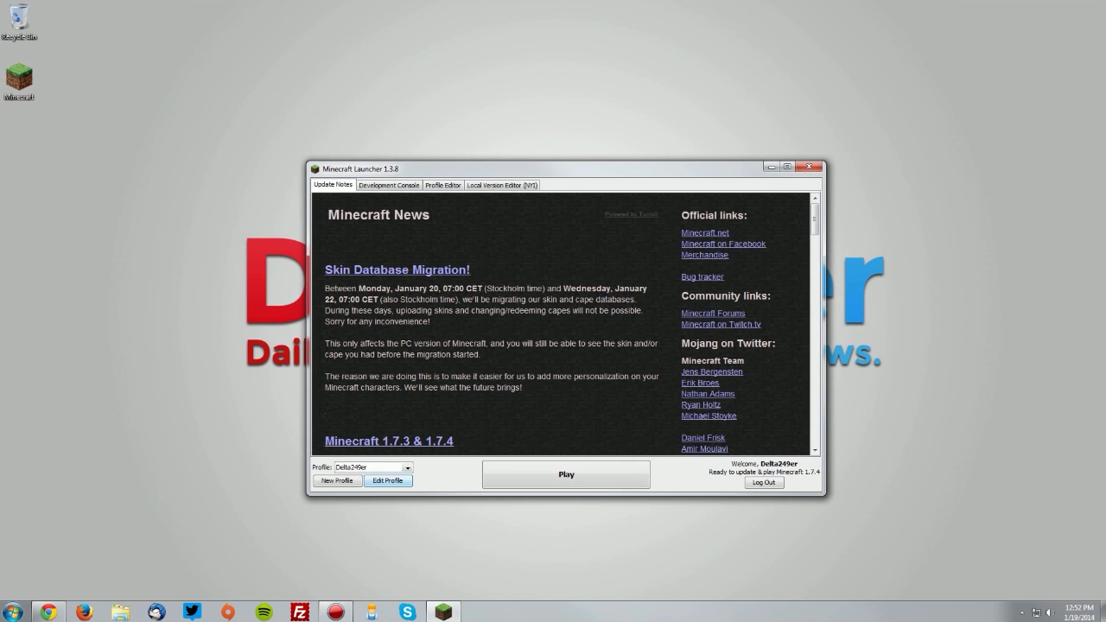
pyautogui.click(388, 481)
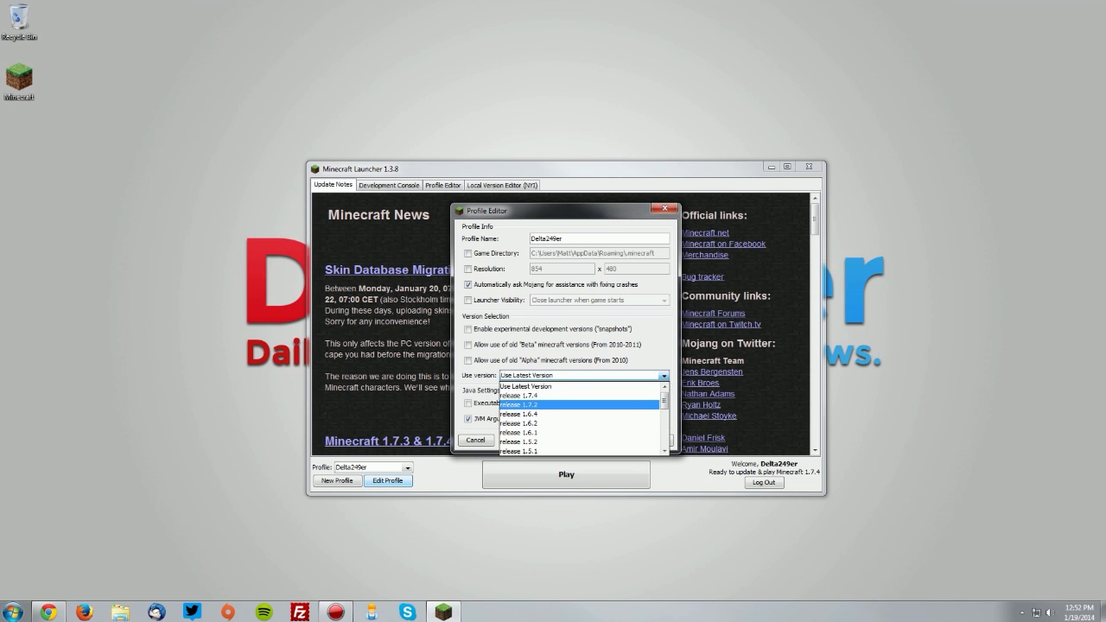
pyautogui.click(521, 404)
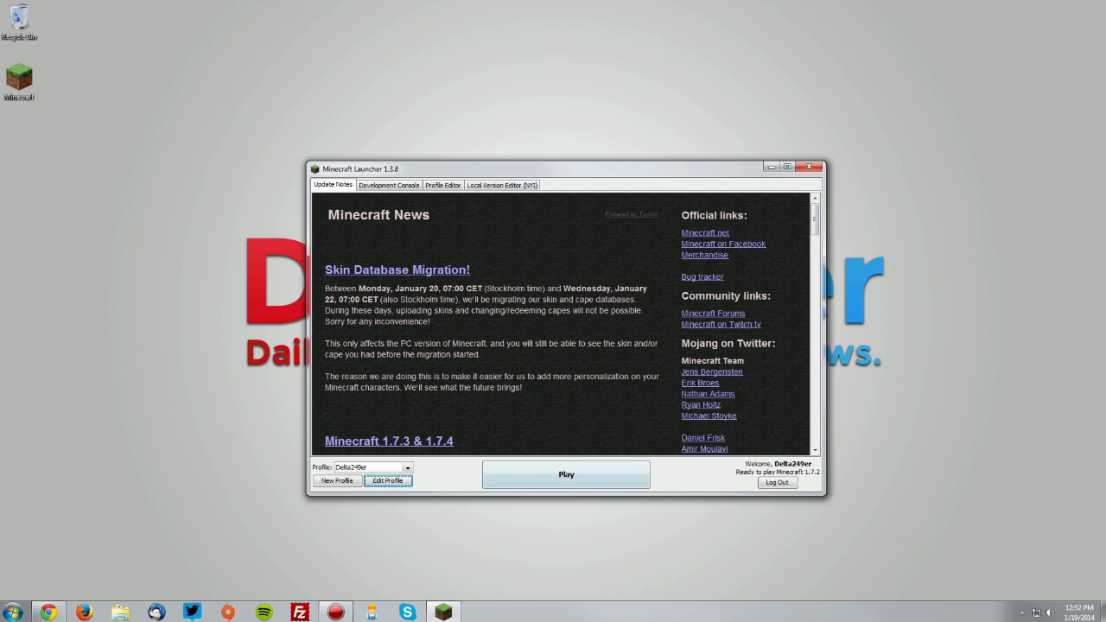
pyautogui.click(809, 166)
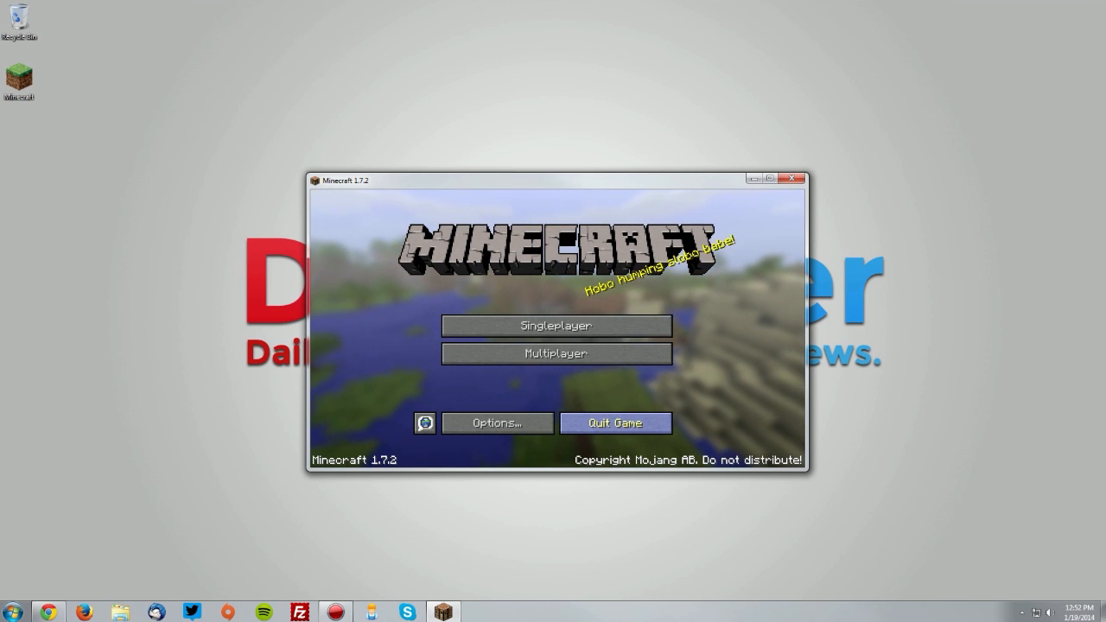
# Quit the game, save the Forge 1.7.2 installer to the desktop, and view the Shaders Mod thread.
pyautogui.click(615, 423)
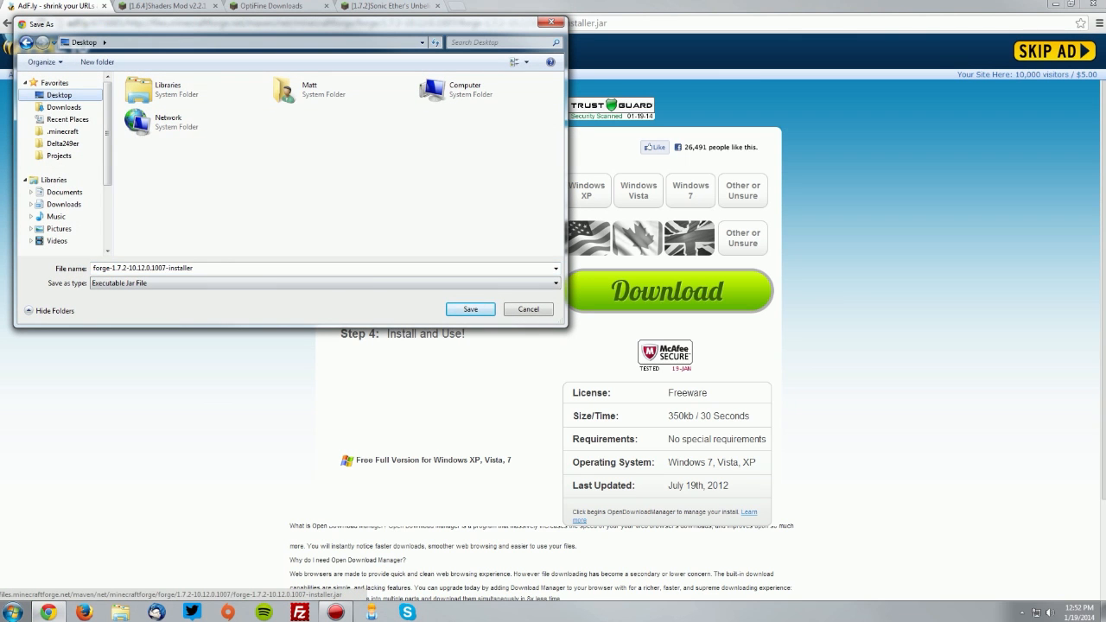
pyautogui.click(471, 309)
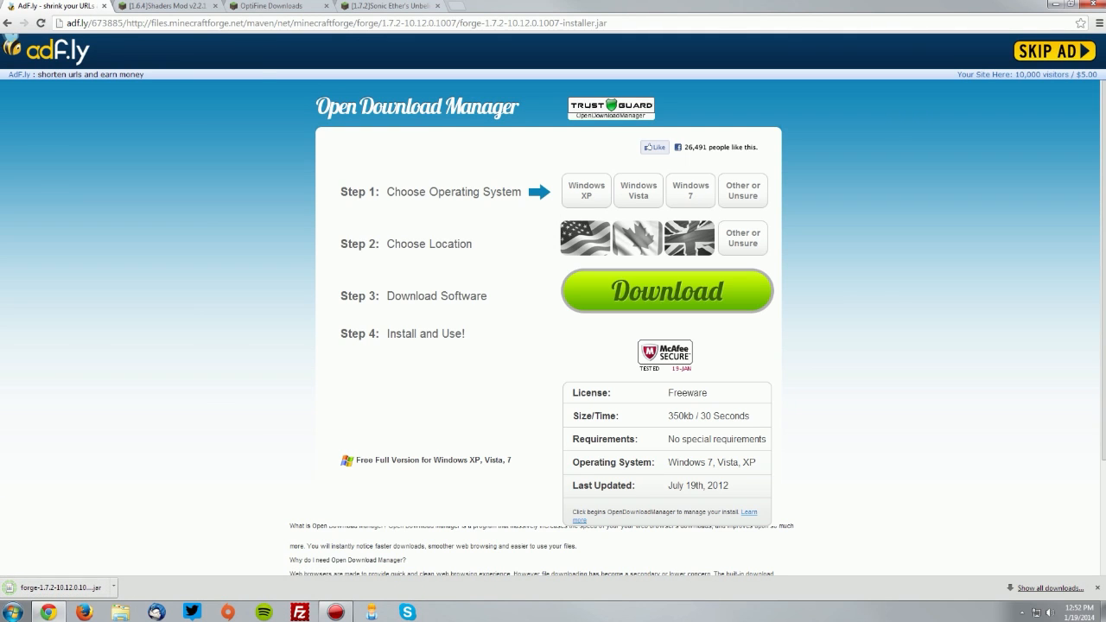
pyautogui.click(165, 6)
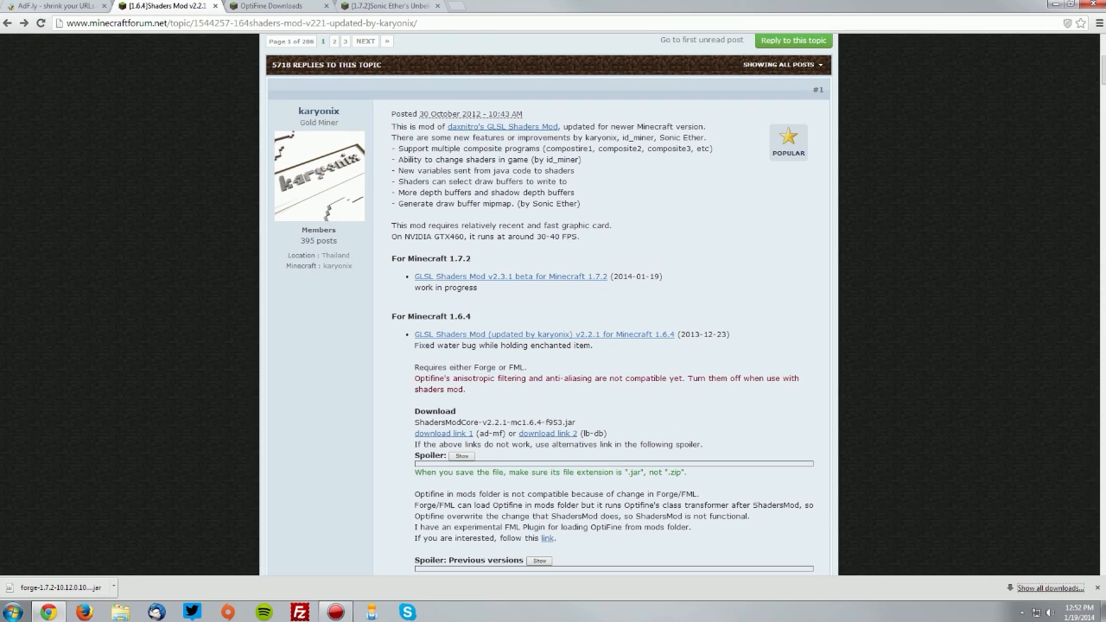
# Download the ShadersModCore v2.3.1 beta jar for Minecraft 1.7.2 from Dropbox.
pyautogui.click(510, 276)
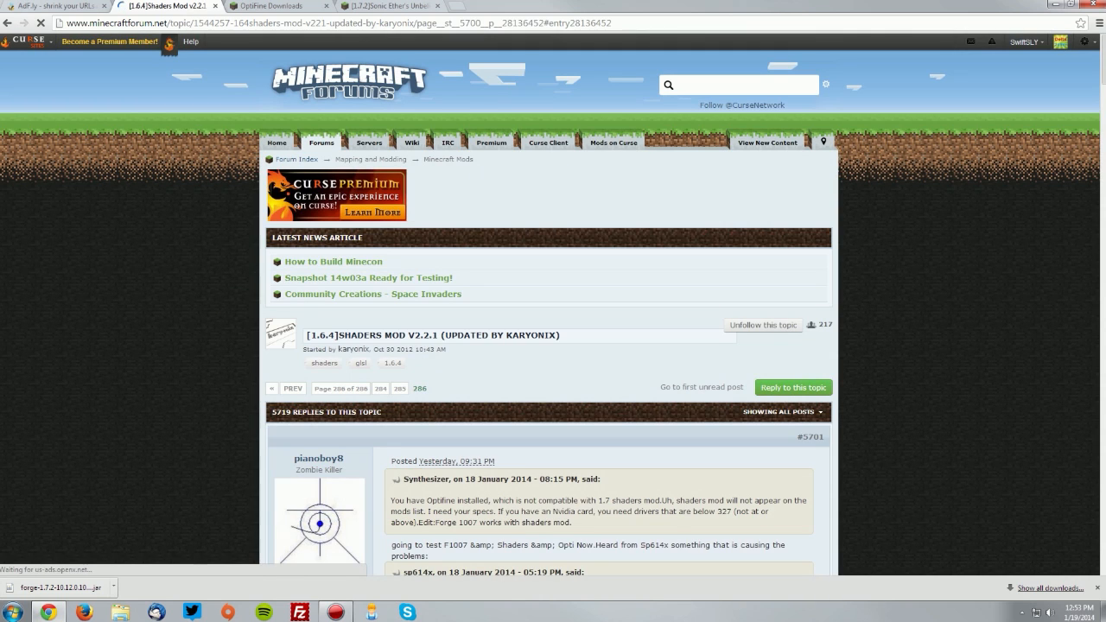
pyautogui.scroll(-3)
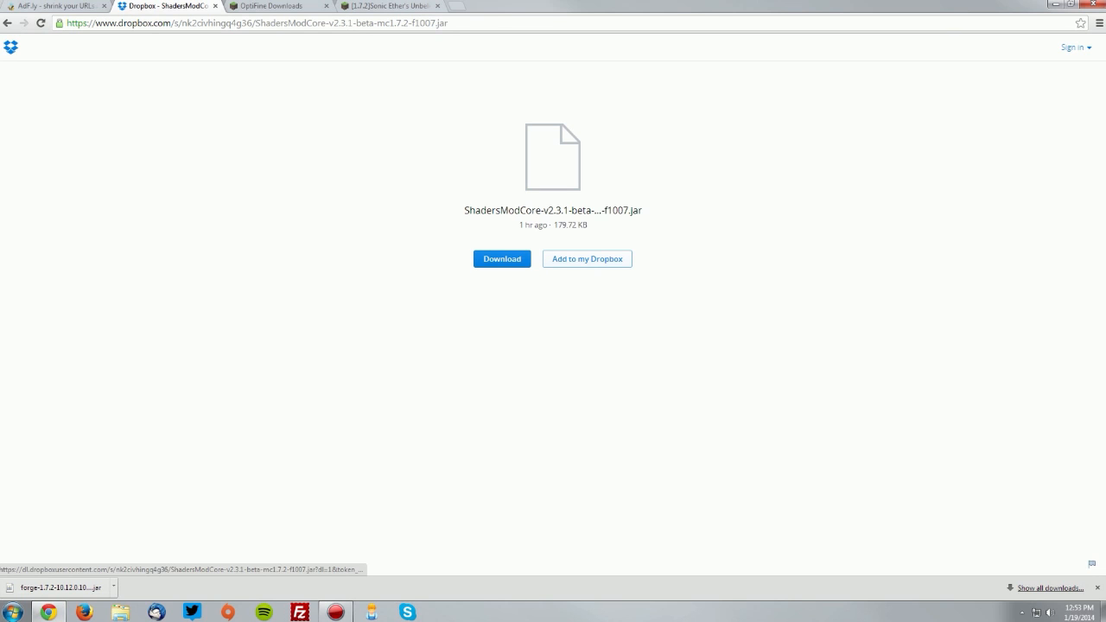
pyautogui.click(501, 258)
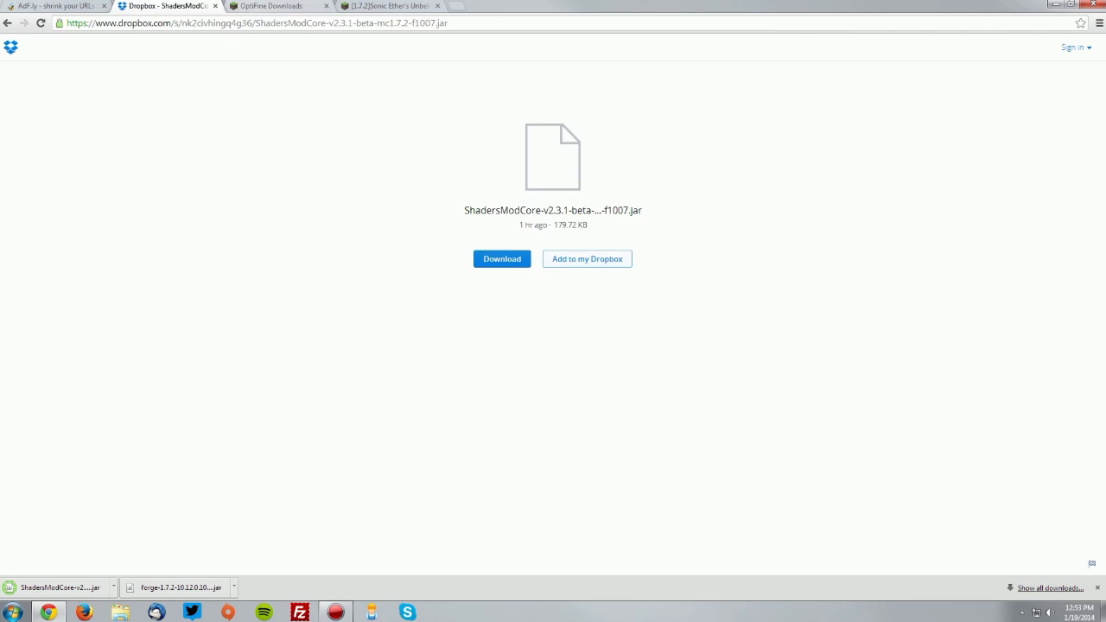
pyautogui.click(272, 7)
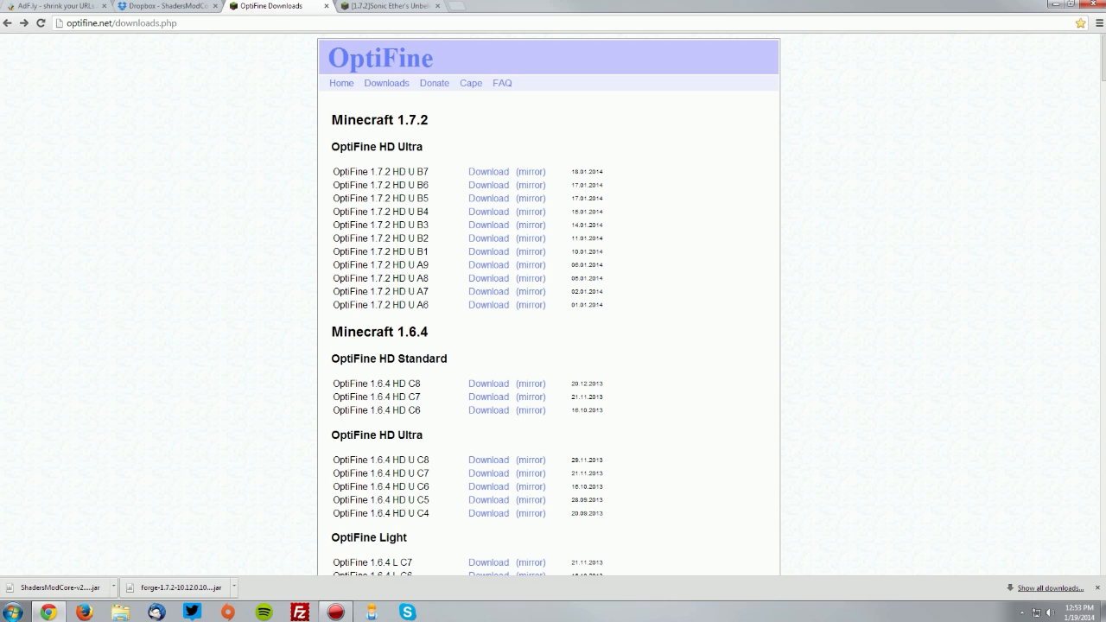
# Download OptiFine 1.7.2 HD U B7 past the ad page and save the jar to the desktop.
pyautogui.click(487, 171)
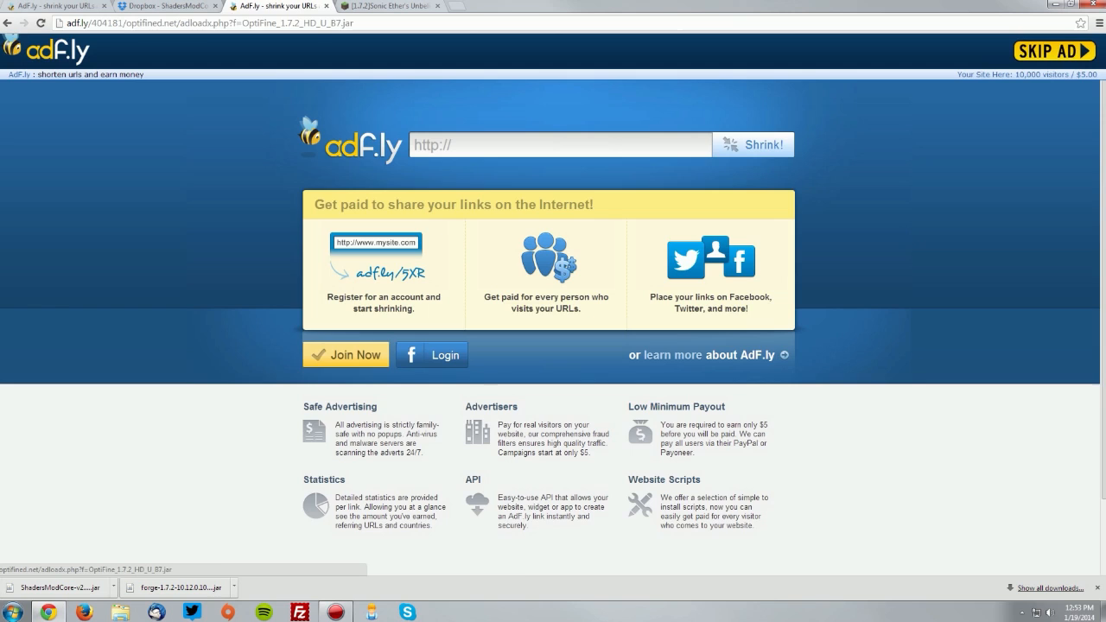
pyautogui.click(1046, 51)
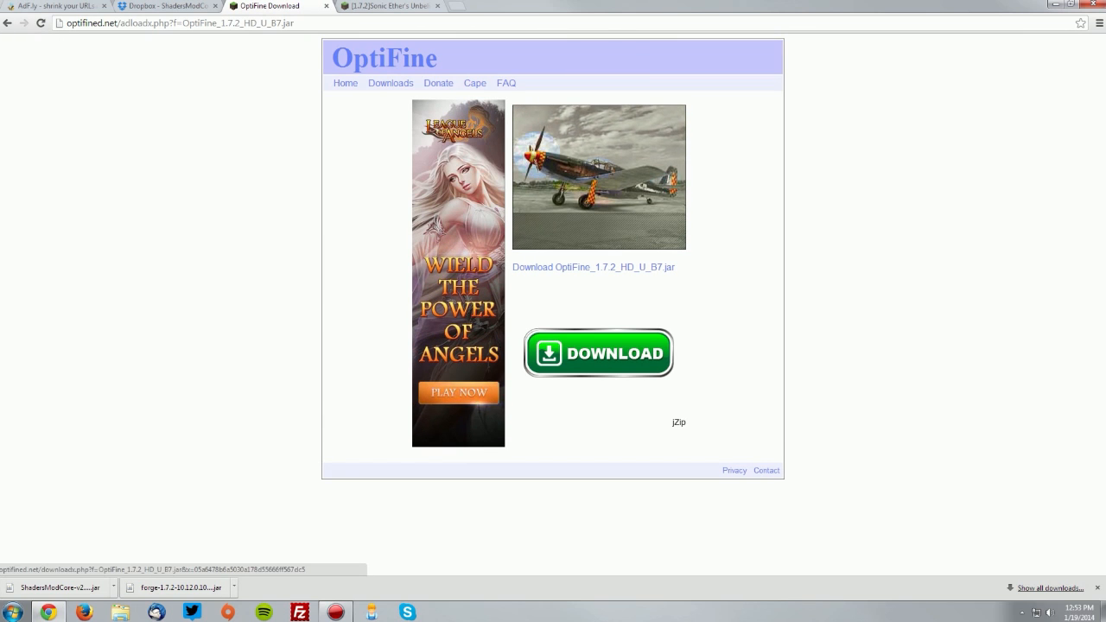
pyautogui.click(598, 352)
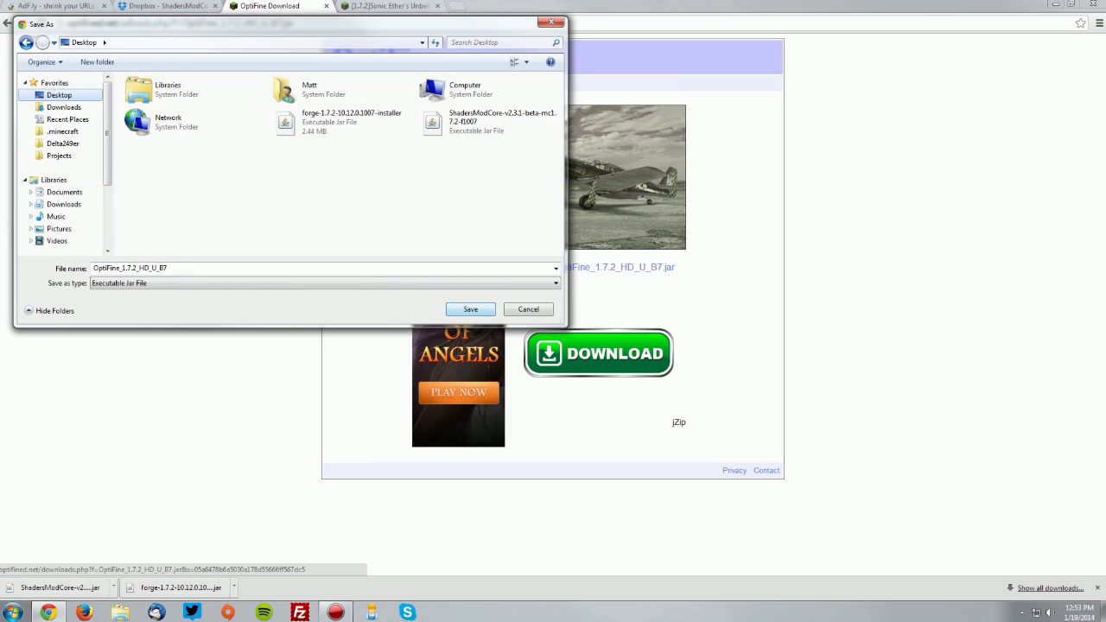
pyautogui.click(470, 310)
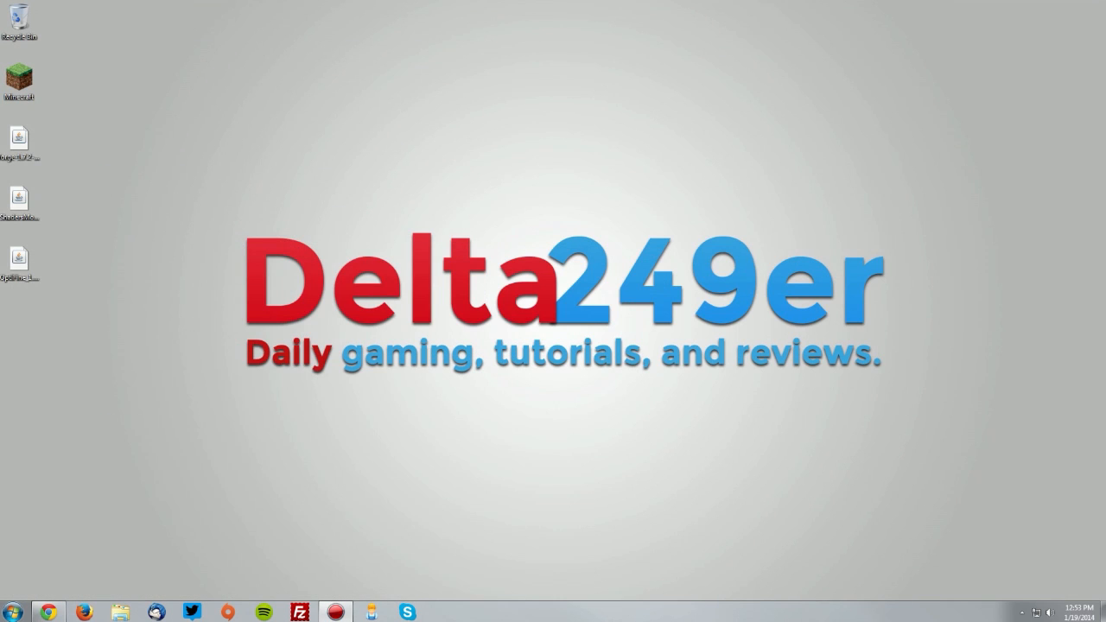
# Run the Forge installer and install the Forge 10.12.0.1007 client.
pyautogui.click(17, 138)
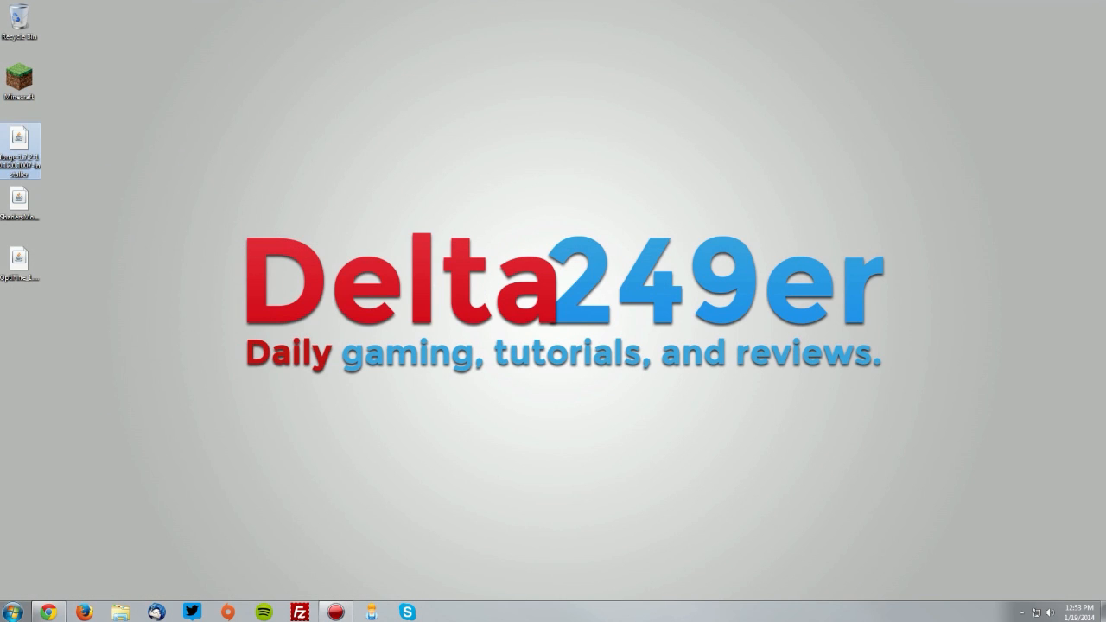
pyautogui.doubleClick(19, 147)
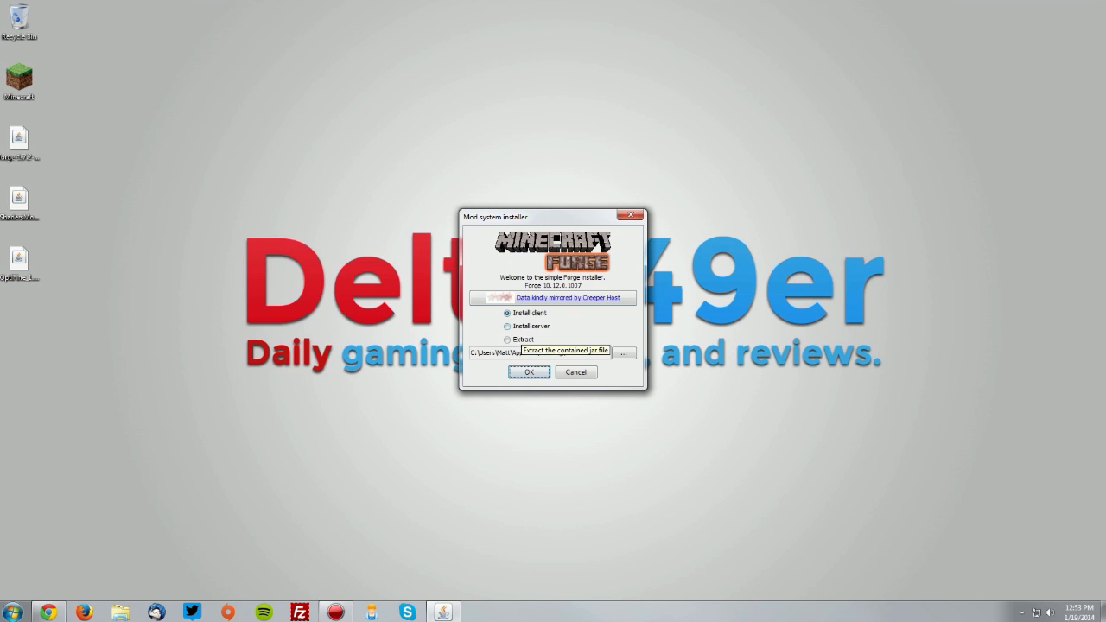
pyautogui.click(528, 372)
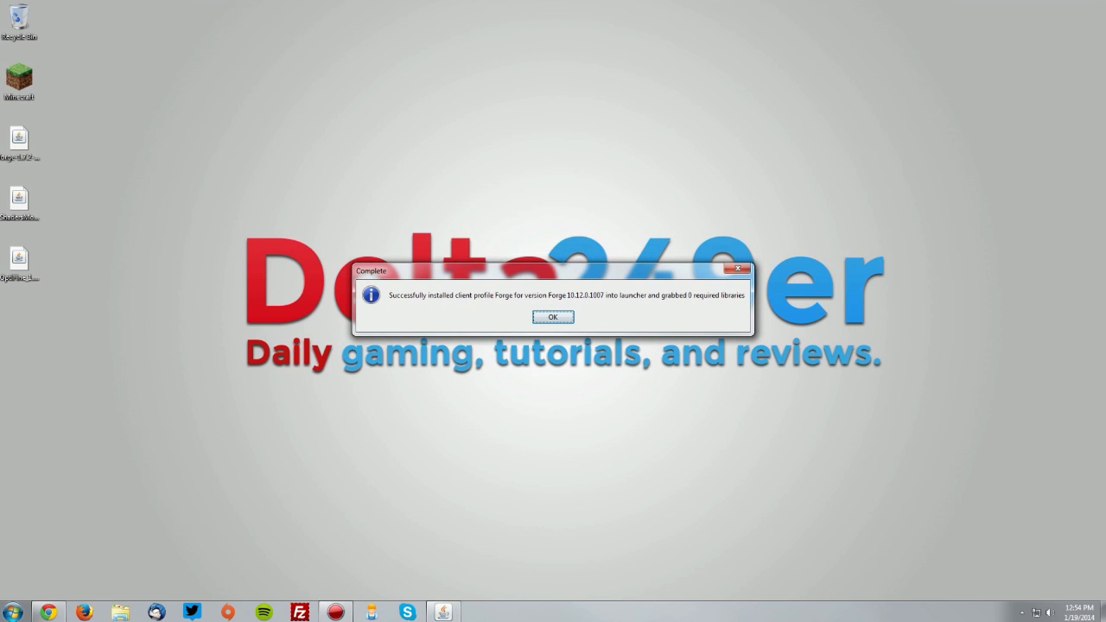
pyautogui.click(552, 317)
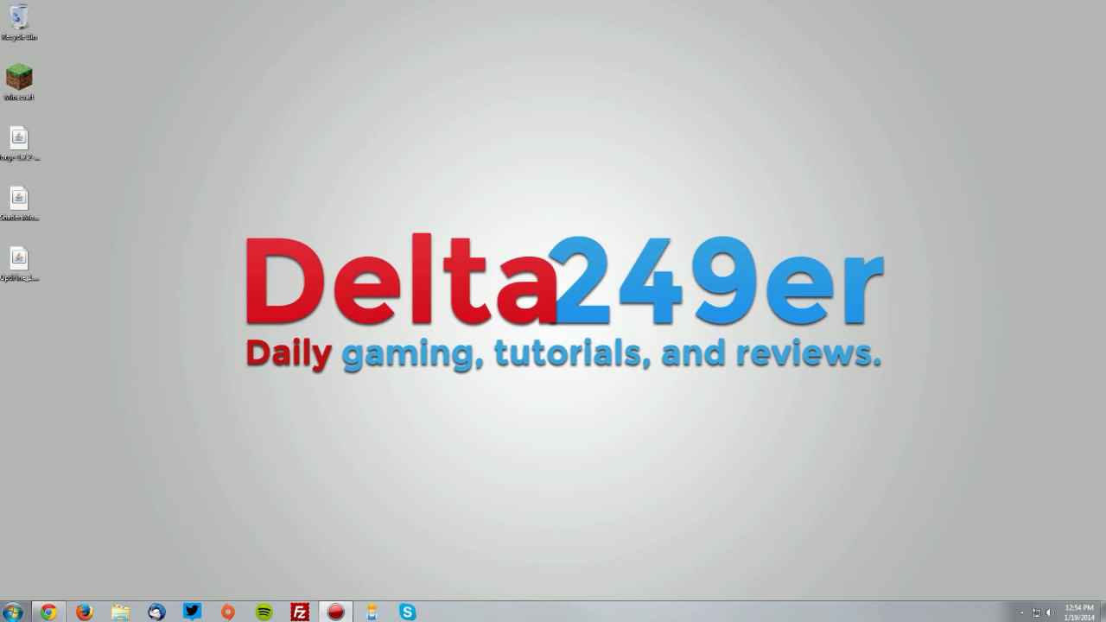
pyautogui.click(18, 82)
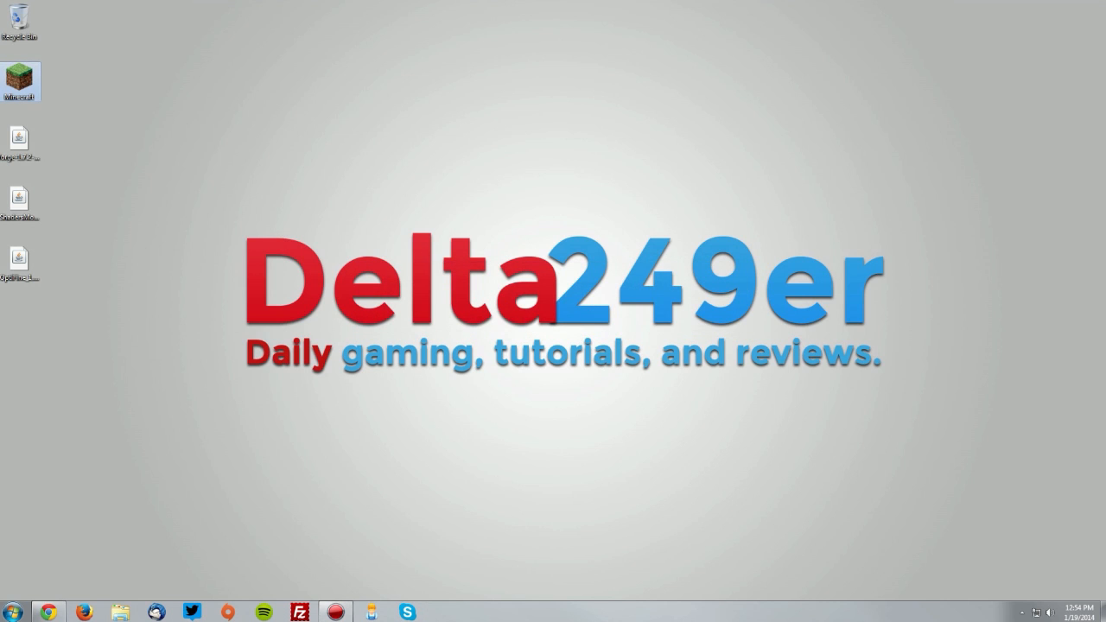
# Launch Minecraft 1.7.2 with Forge 10.12.0.1007, then quit from the title screen.
pyautogui.doubleClick(19, 82)
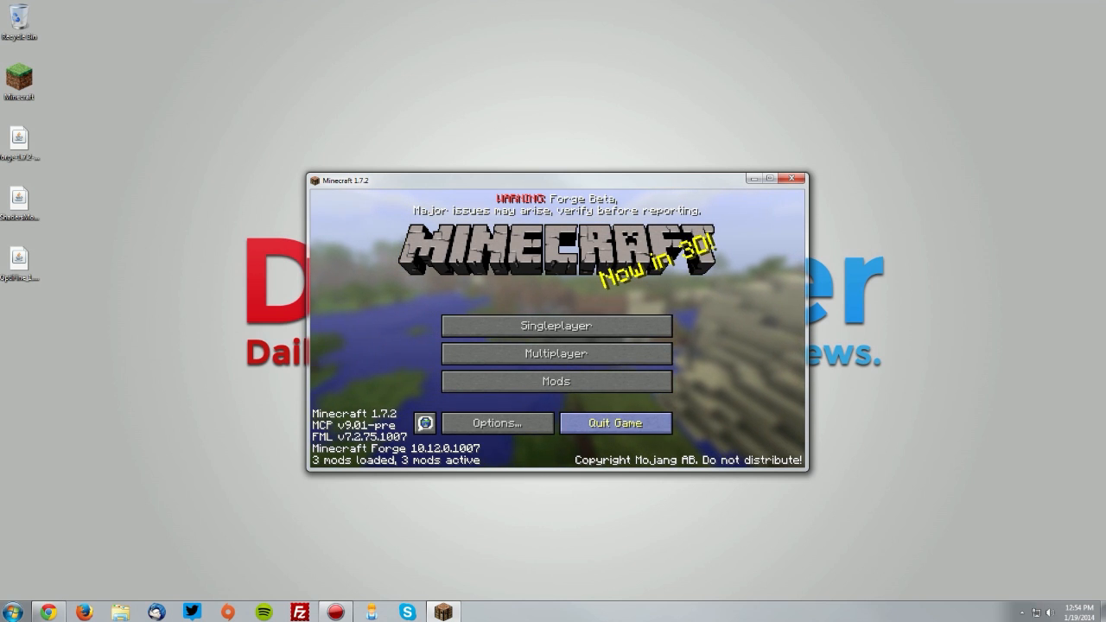
pyautogui.click(615, 422)
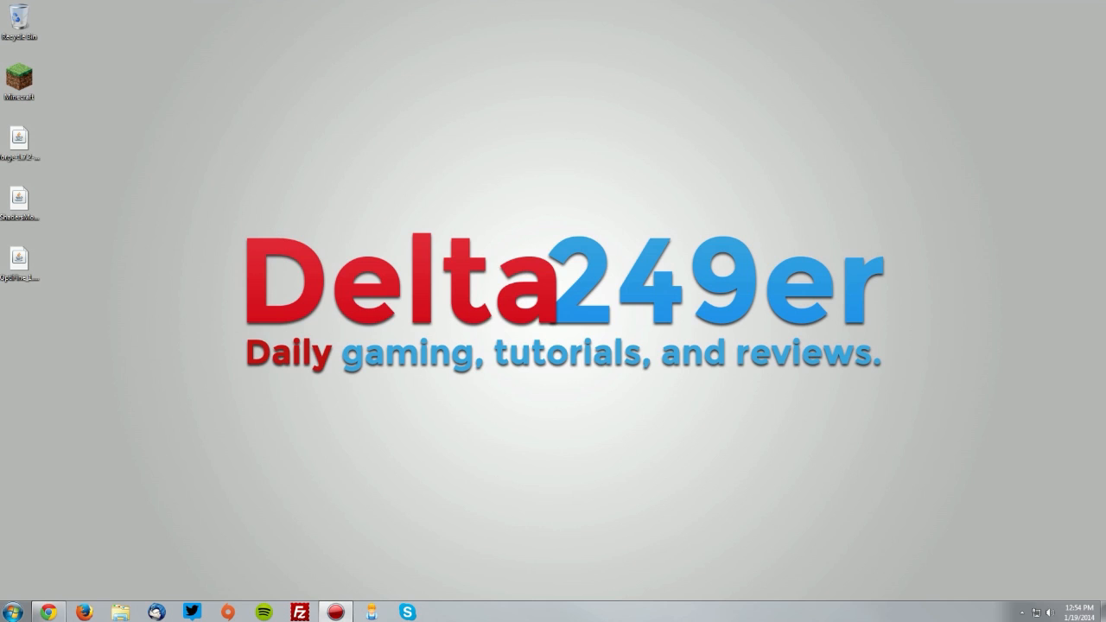
# Open %appdata%\.minecraft\mods and drag the OptiFine jar from the desktop into it.
pyautogui.press('Win+r')
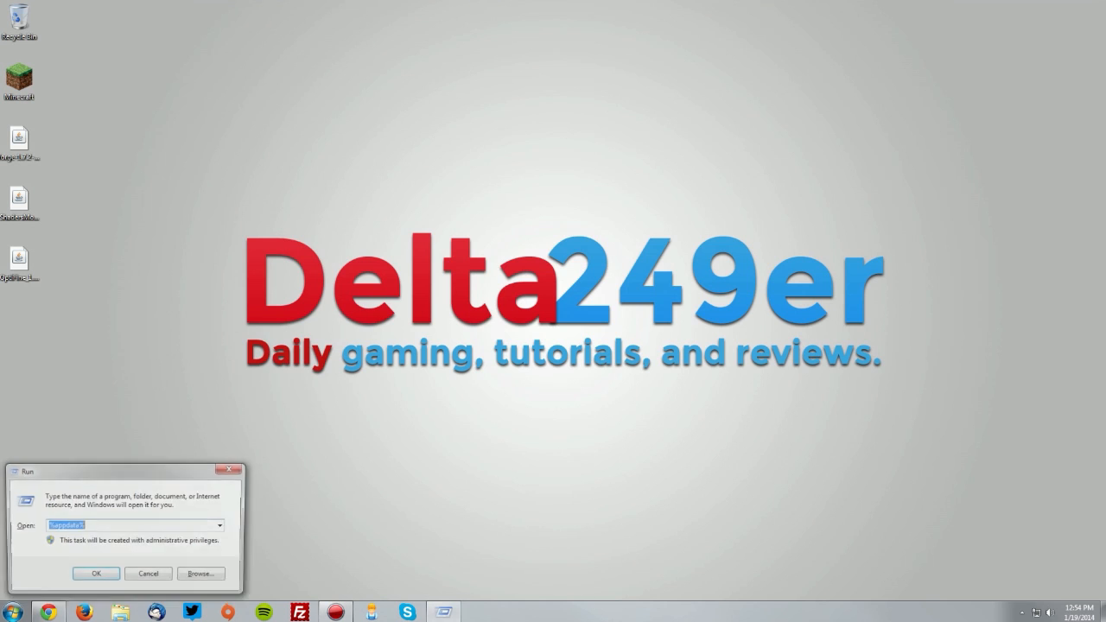
pyautogui.write('%a')
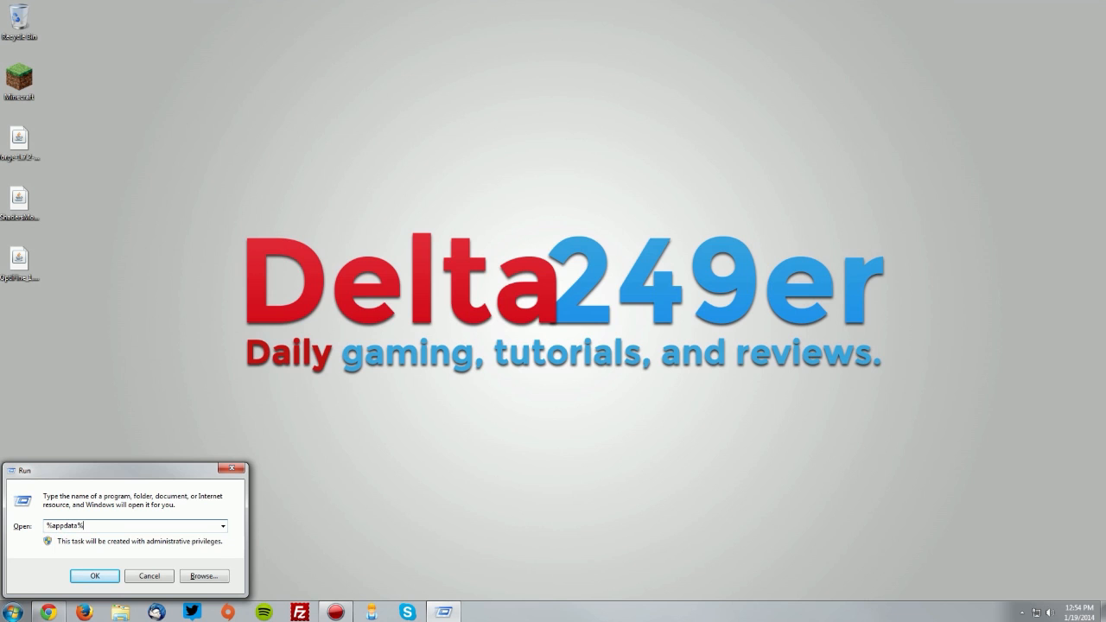
pyautogui.click(94, 576)
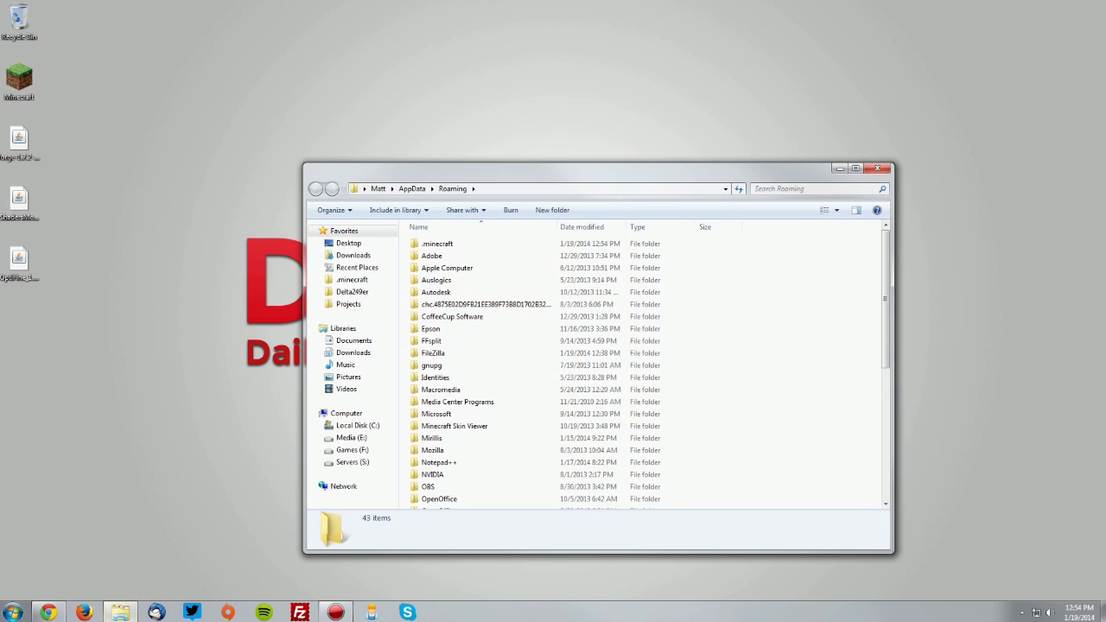
pyautogui.doubleClick(438, 243)
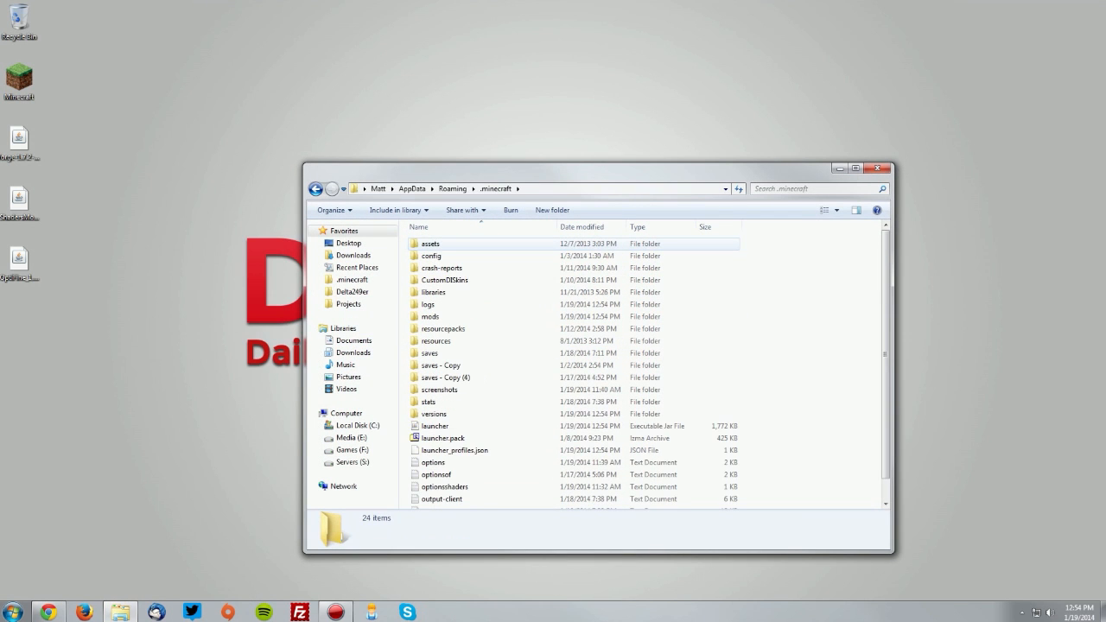
pyautogui.doubleClick(429, 316)
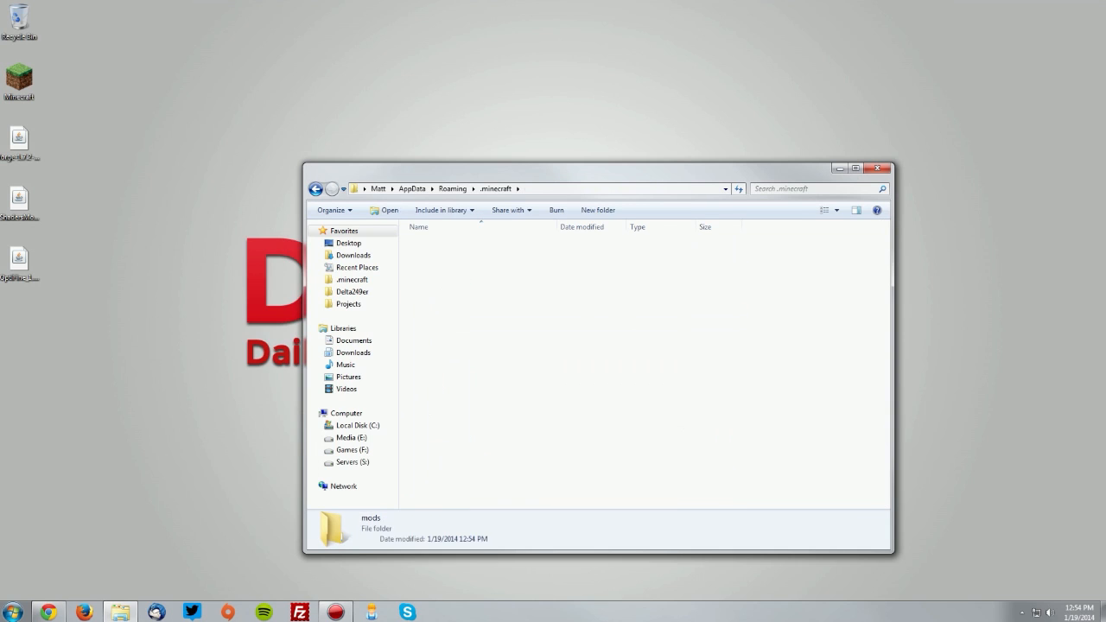
pyautogui.doubleClick(370, 518)
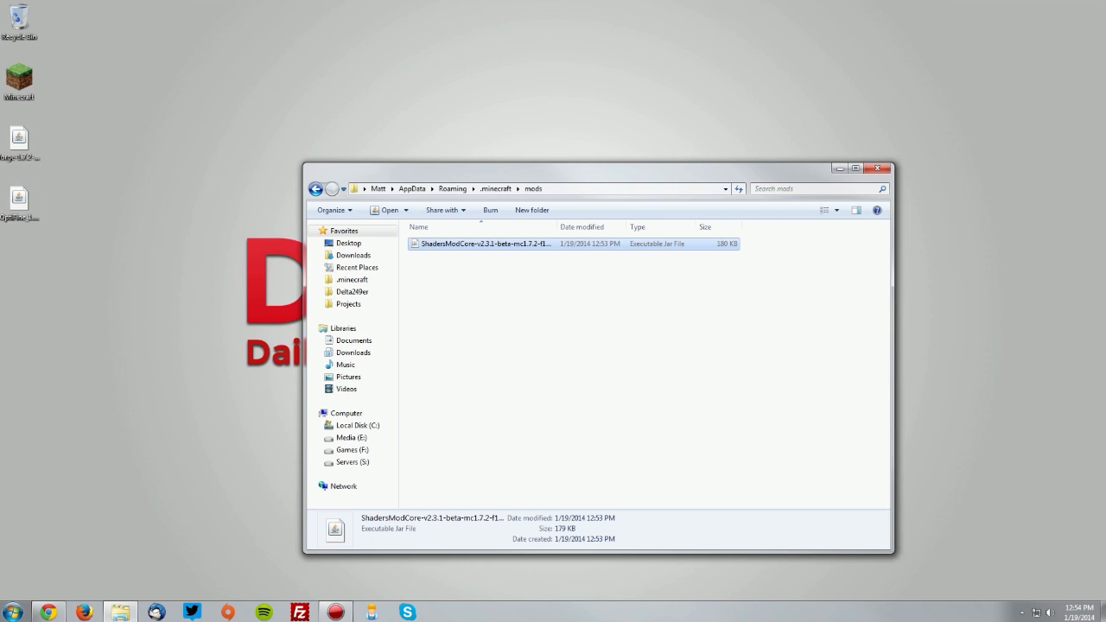
pyautogui.moveTo(19, 203); pyautogui.dragTo(544, 311)
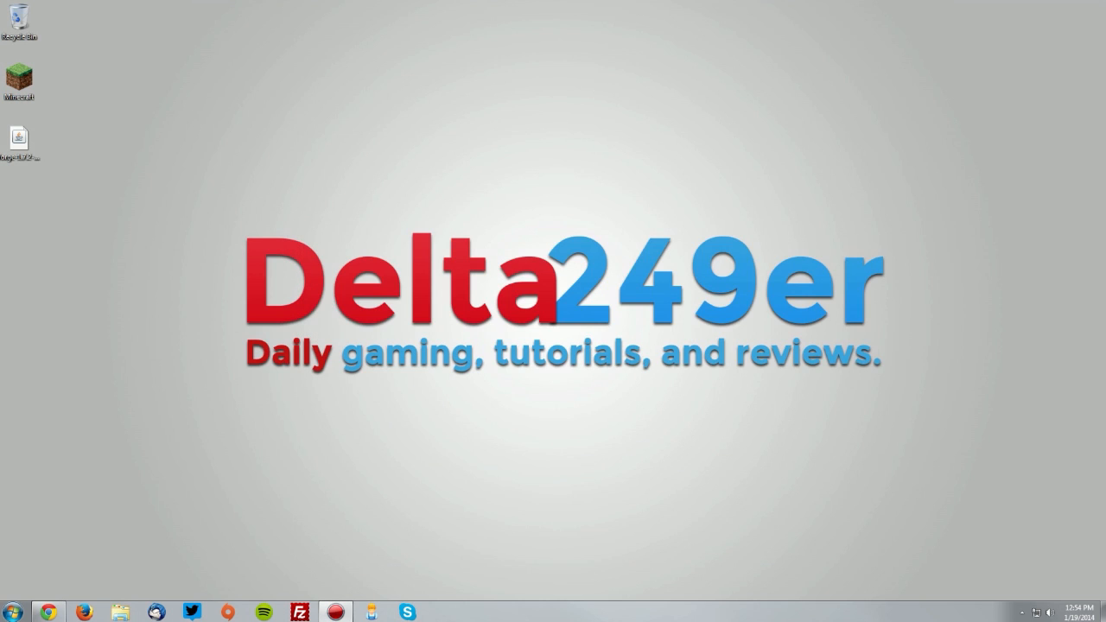
# Launch the Forge profile and confirm Forge and OptiFine HD U B7 in the Mods list.
pyautogui.doubleClick(17, 78)
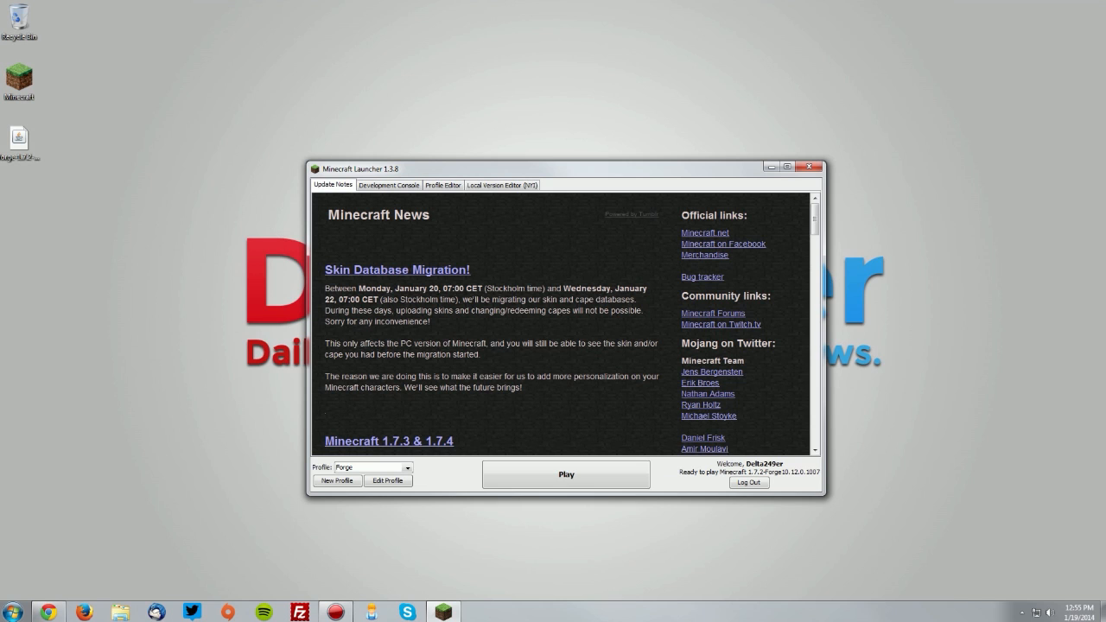
pyautogui.click(812, 166)
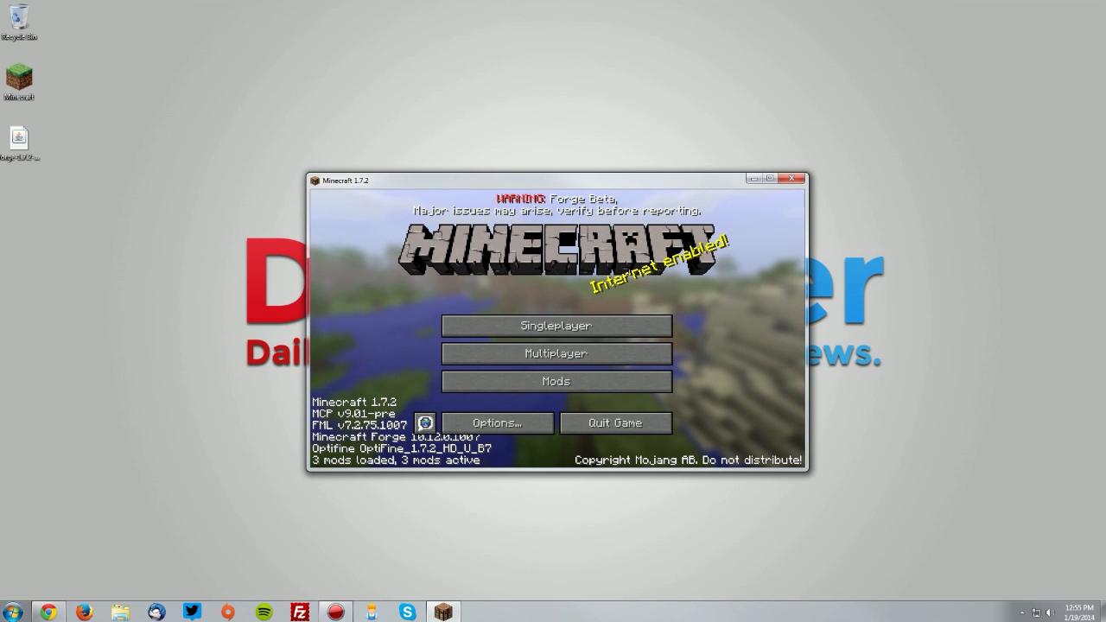
pyautogui.click(556, 381)
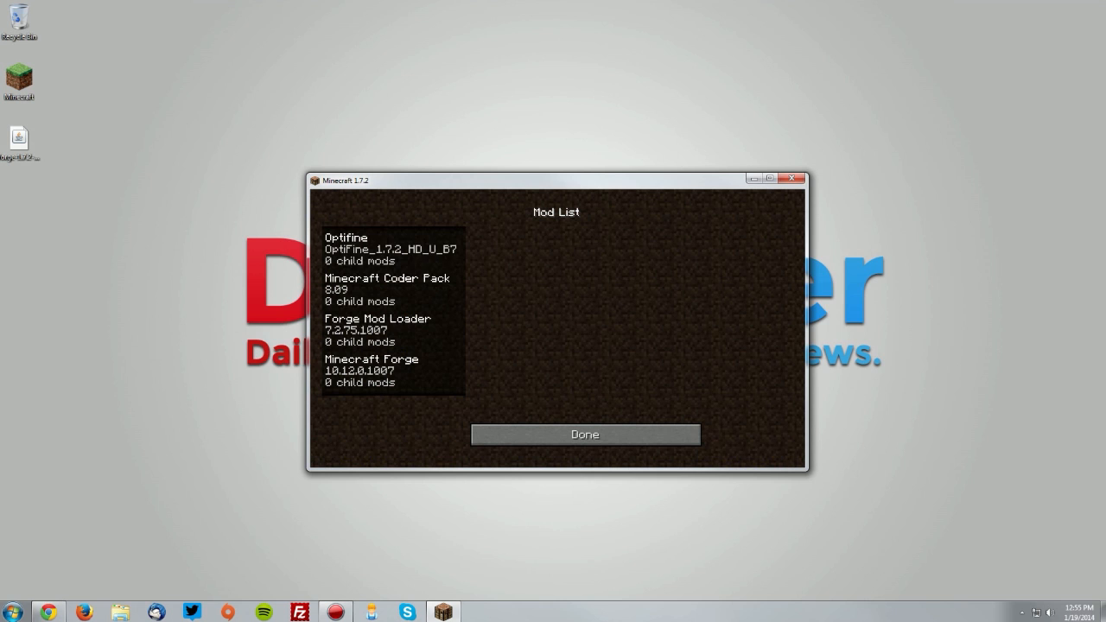
pyautogui.click(585, 434)
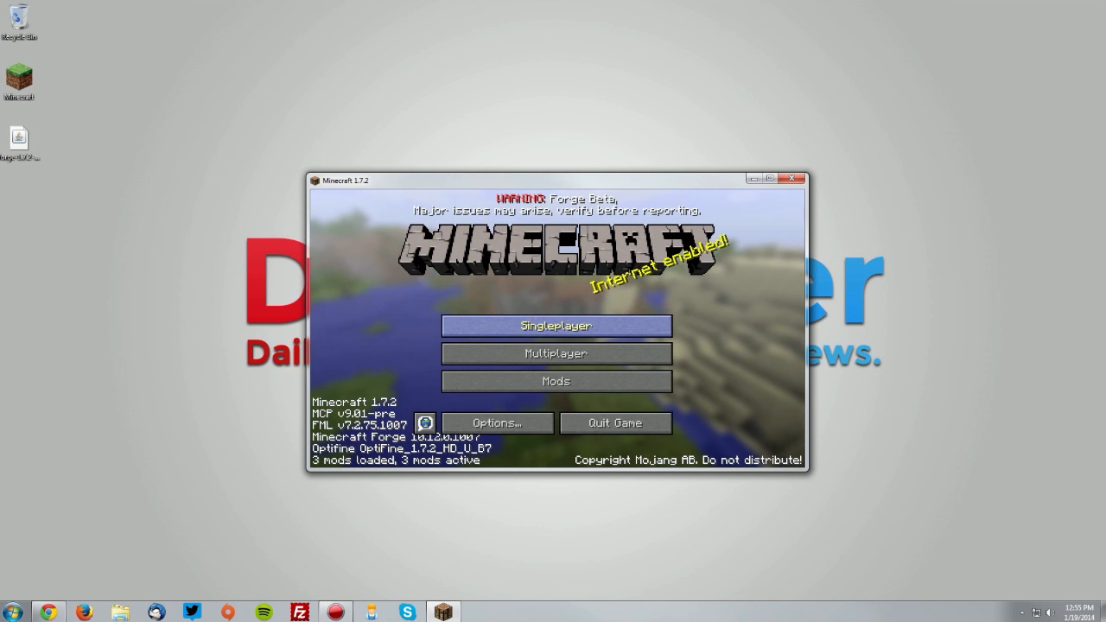
# Load the Shaders singleplayer world, view Options > Shaders, then save and quit to title.
pyautogui.click(556, 326)
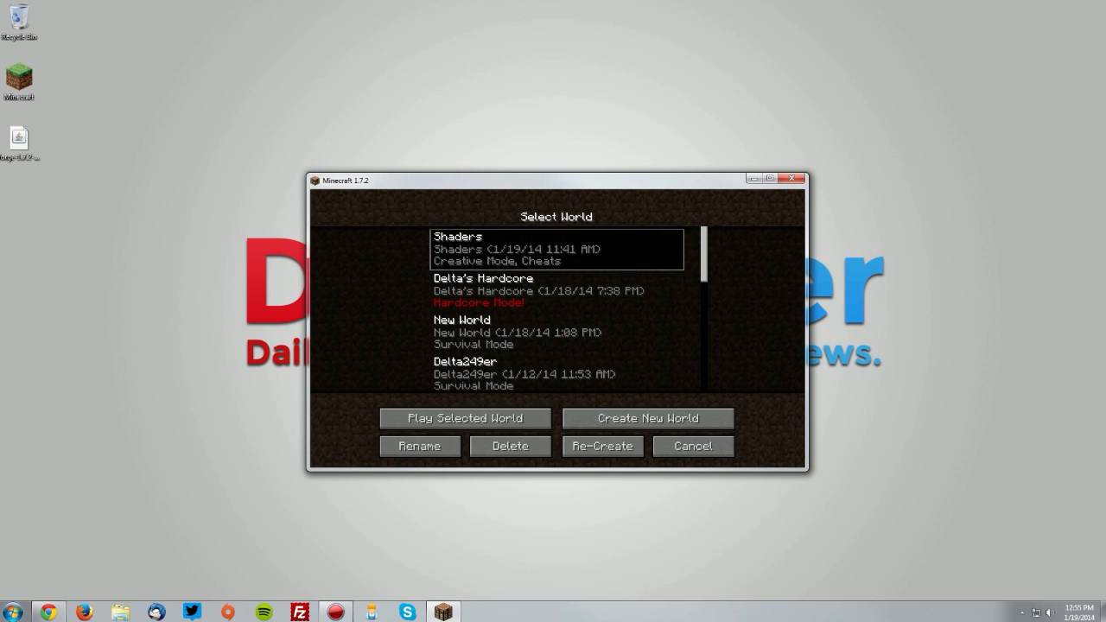
pyautogui.click(464, 419)
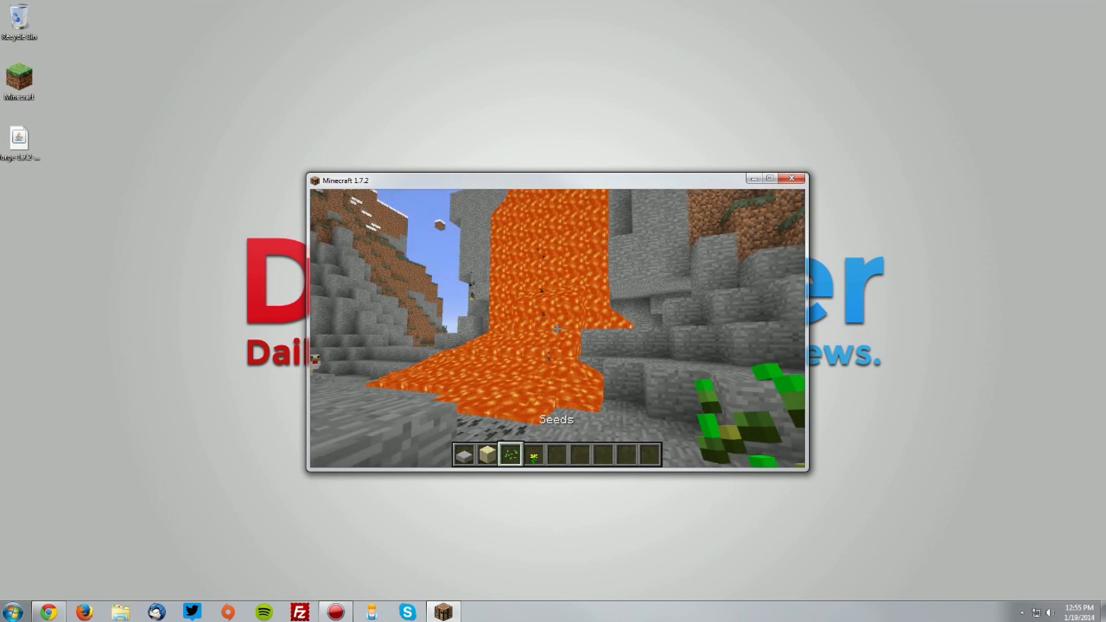
pyautogui.press('Escape')
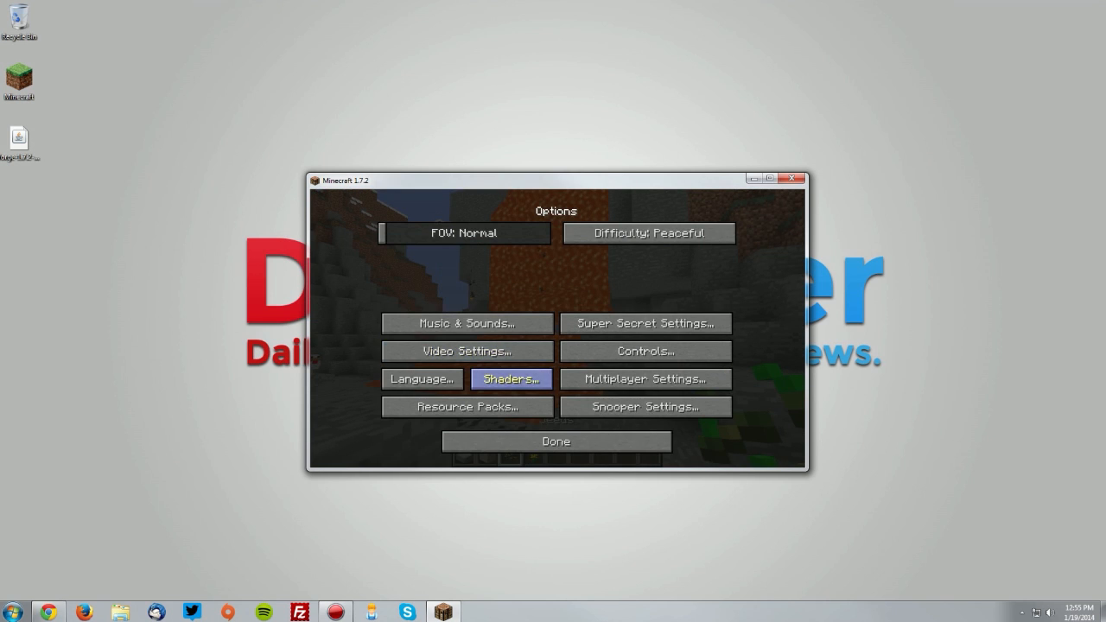
pyautogui.click(511, 378)
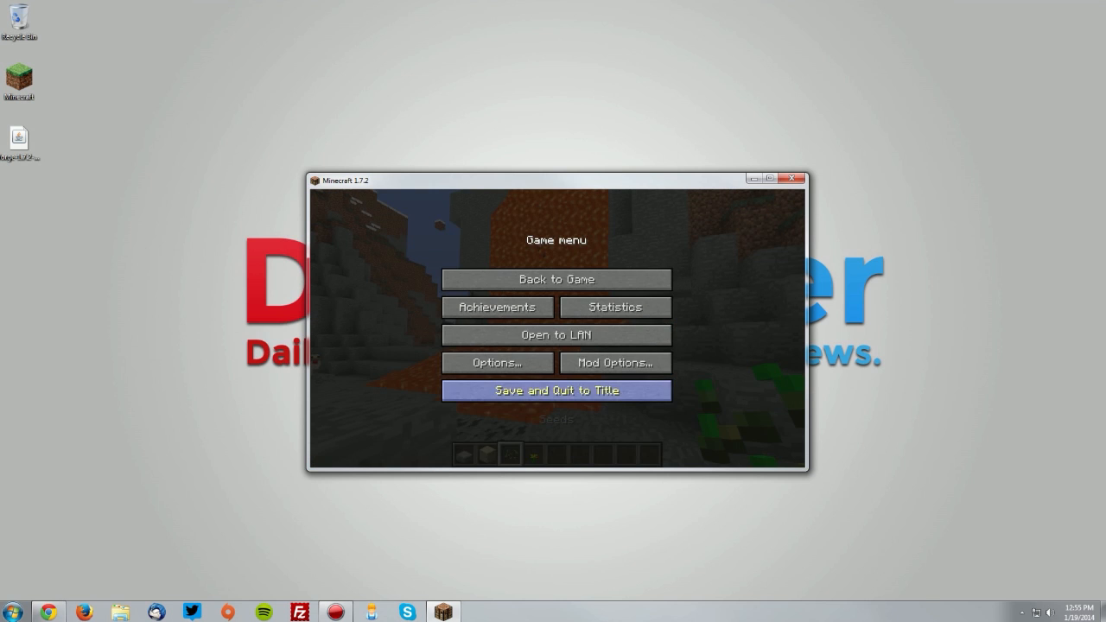
pyautogui.click(556, 390)
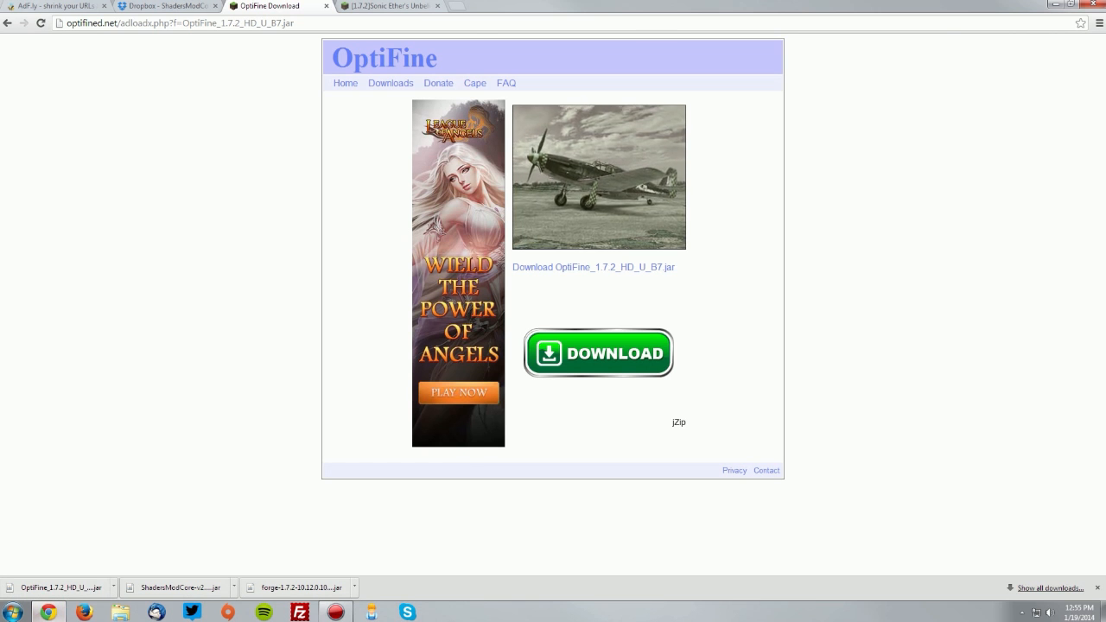
# Scroll Sonic Ether's shaders forum thread down to the shaderpack Setup section.
pyautogui.click(389, 6)
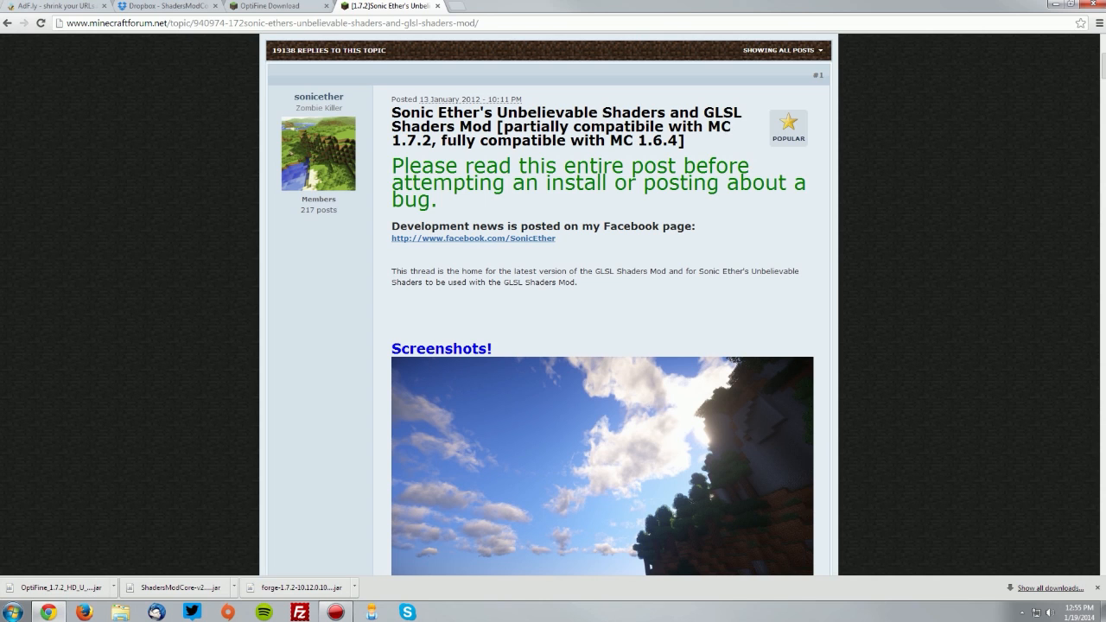
pyautogui.scroll(-3)
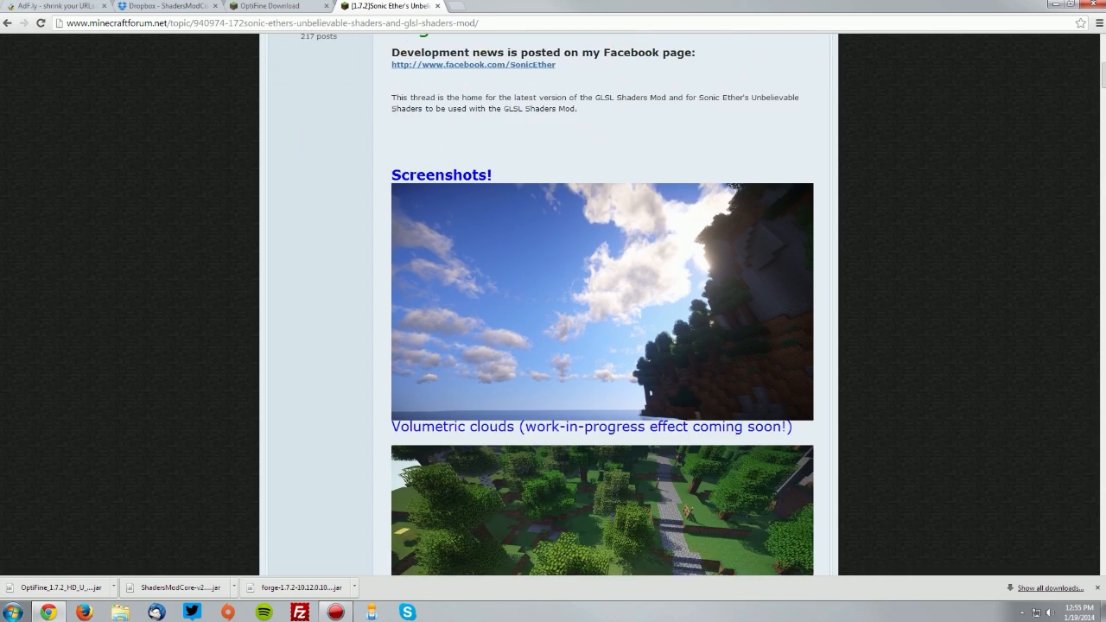
pyautogui.scroll(-3)
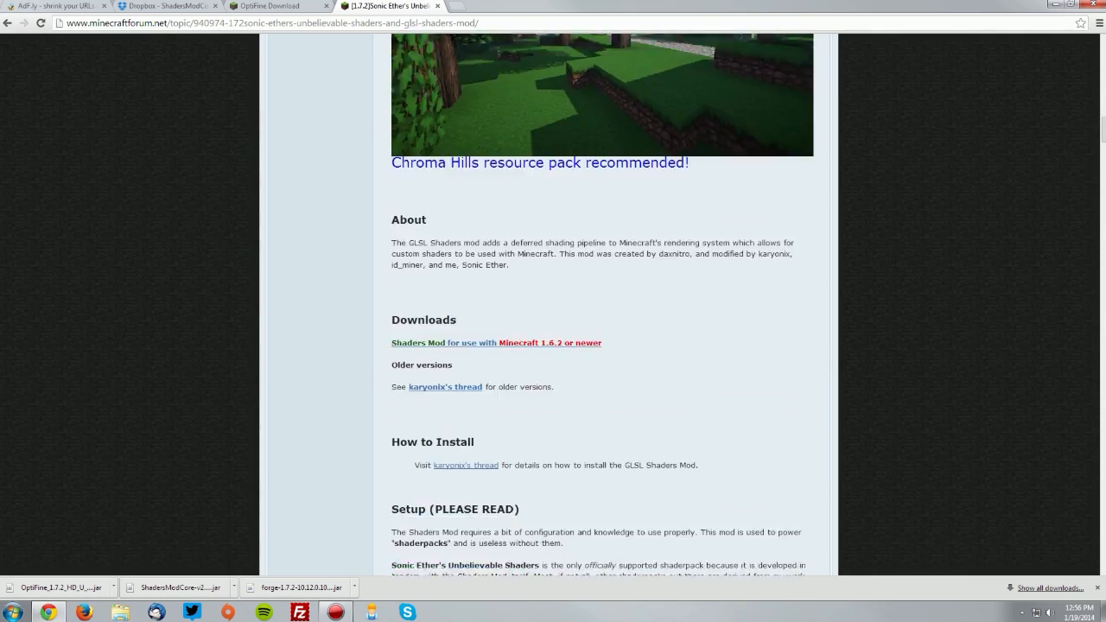
pyautogui.scroll(-3)
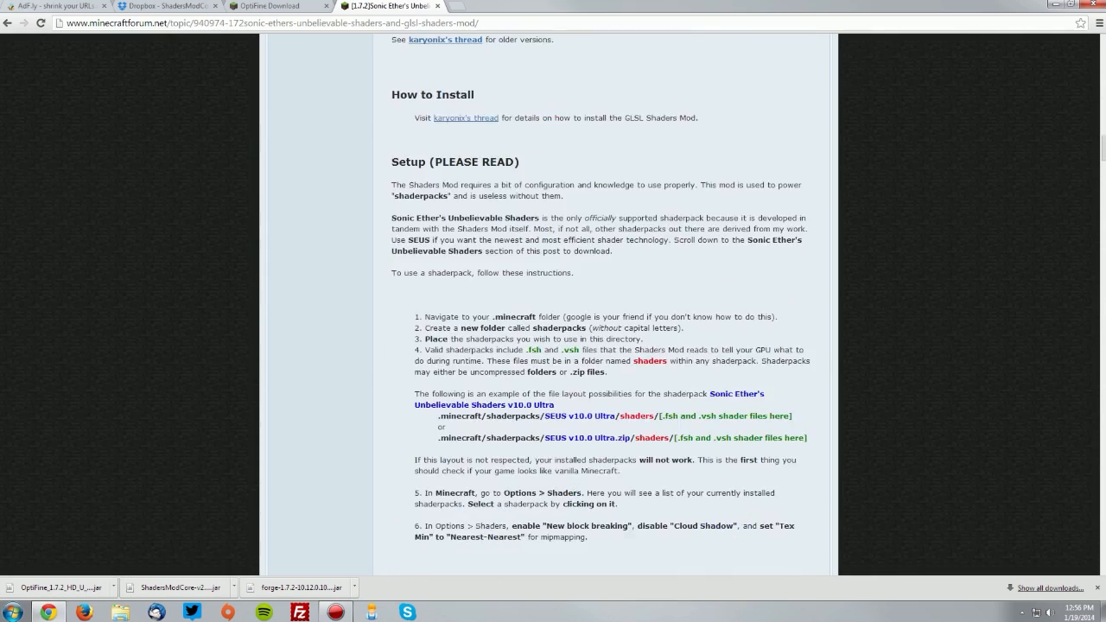
pyautogui.scroll(-3)
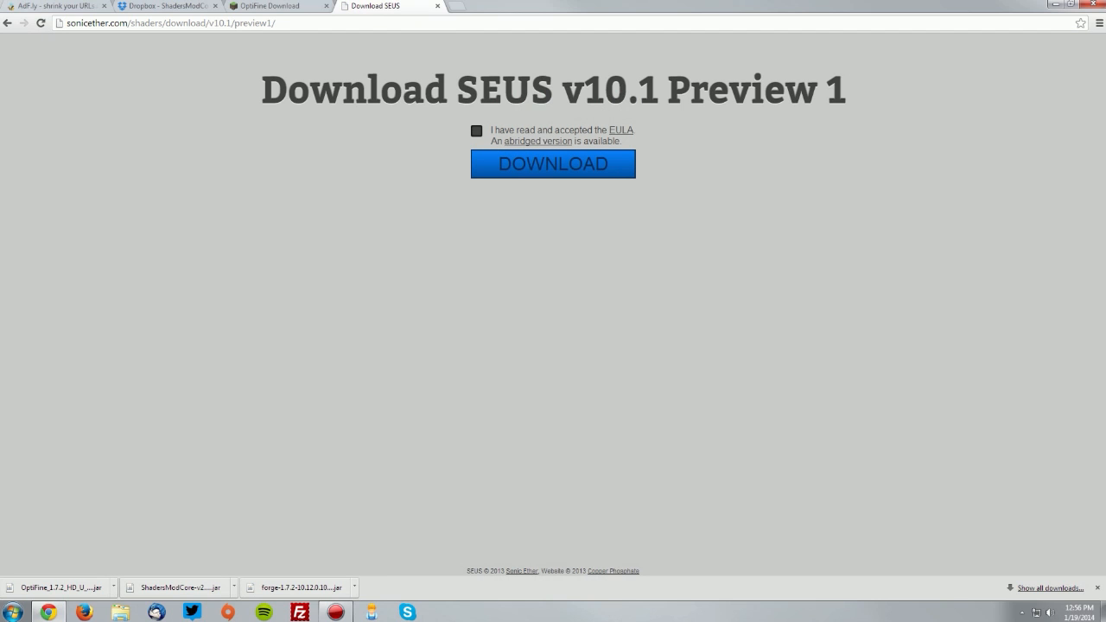
# Accept the EULA and save SEUS_v10.1_preview1.zip to the desktop.
pyautogui.click(476, 130)
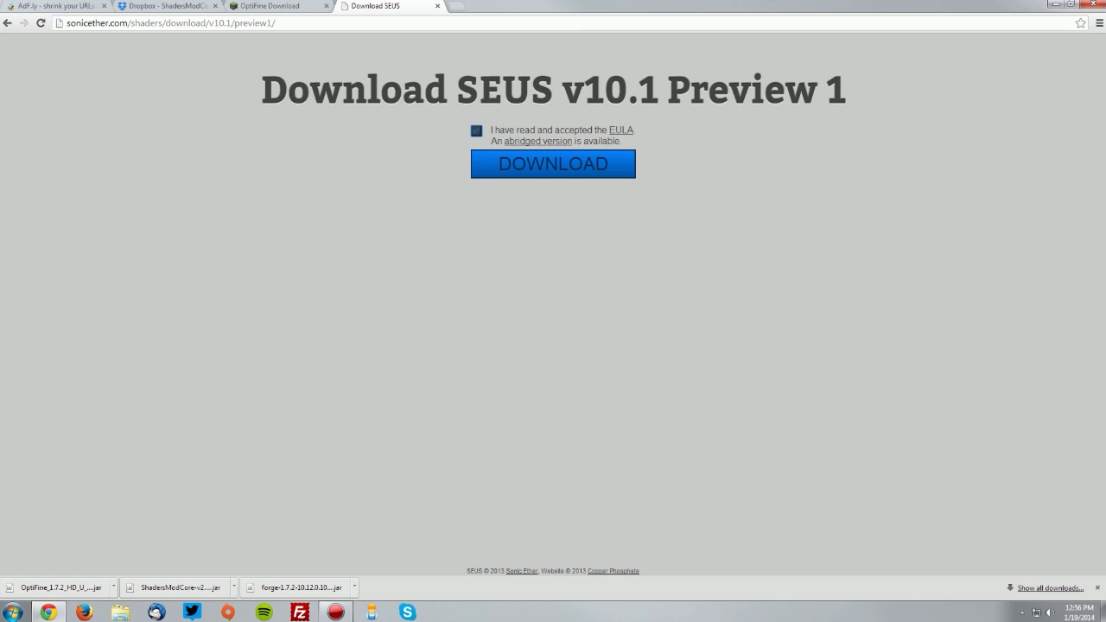
pyautogui.click(552, 163)
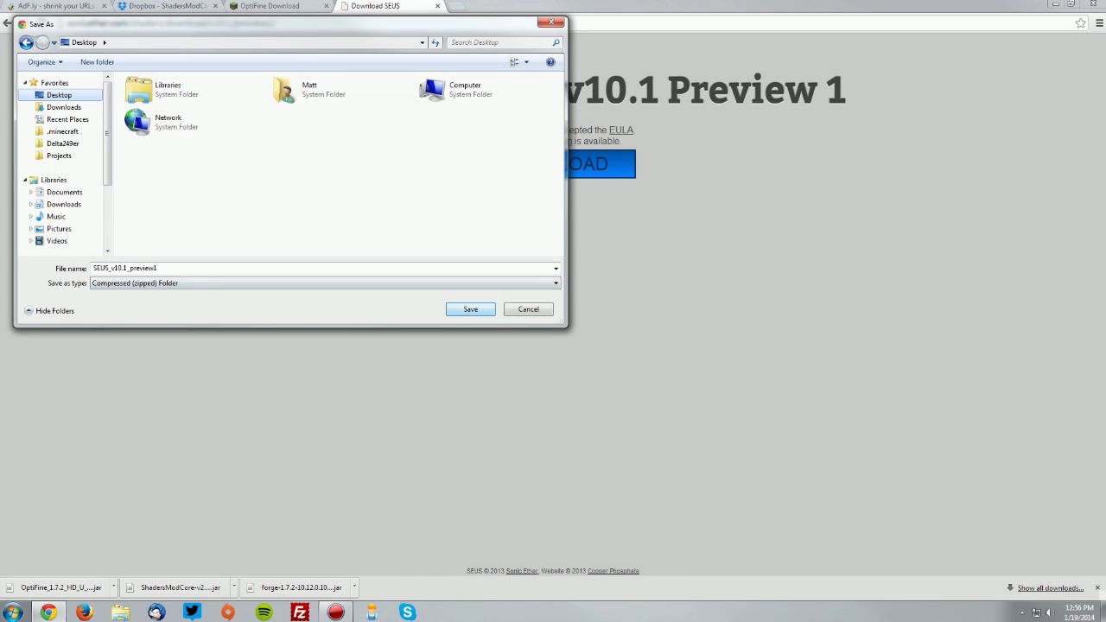
pyautogui.click(470, 308)
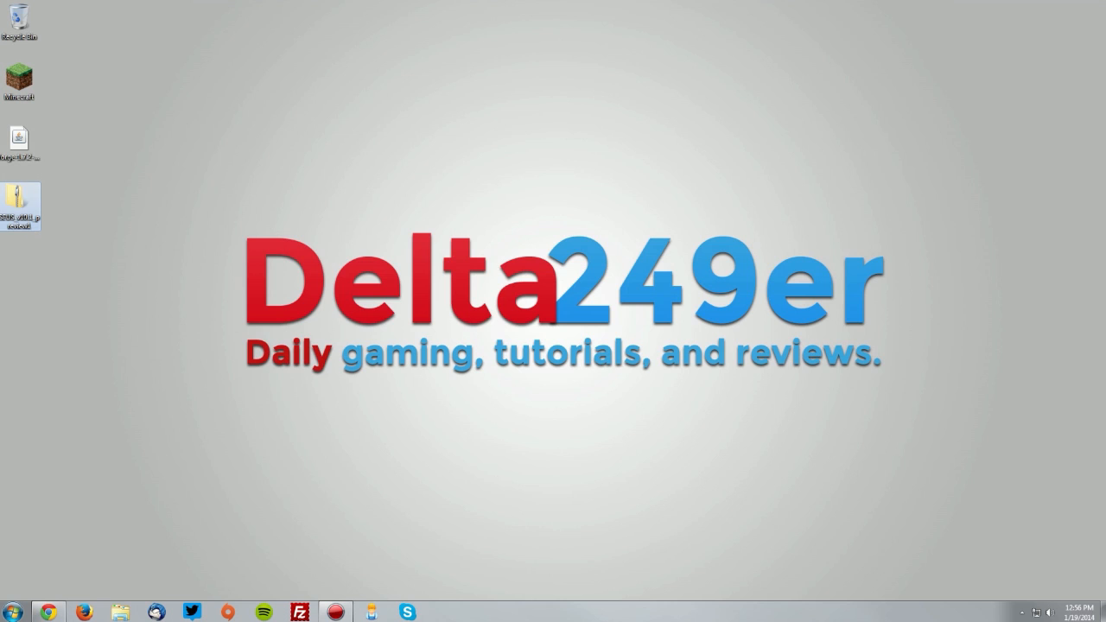
# Browse from %appdata% Roaming into .minecraft and then its shaderpacks folder.
pyautogui.click(19, 208)
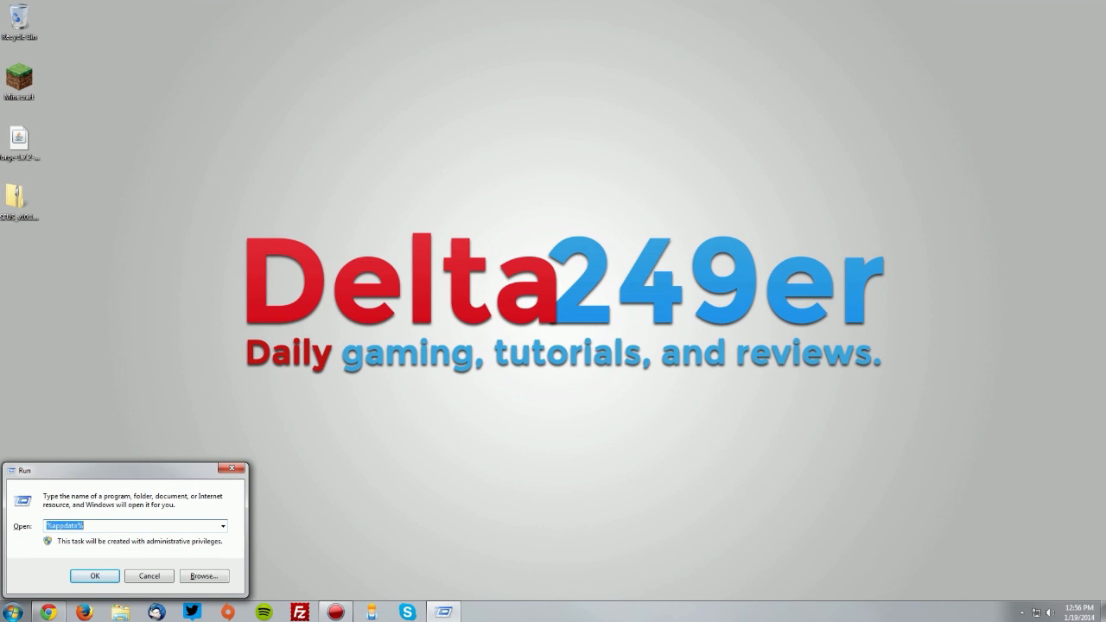
pyautogui.write('%appd')
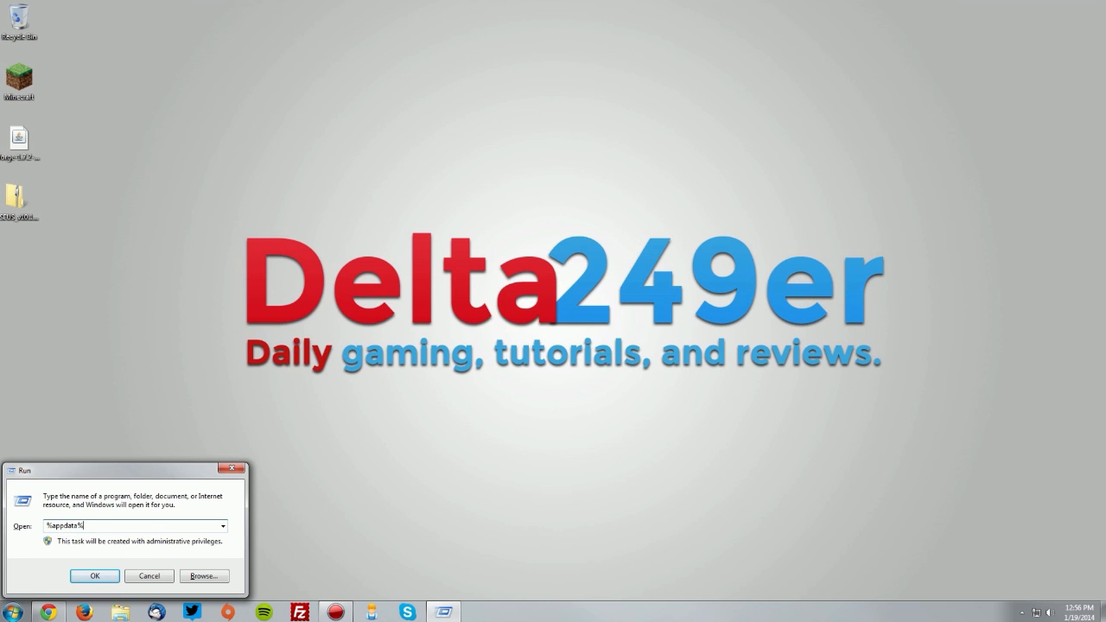
pyautogui.click(95, 576)
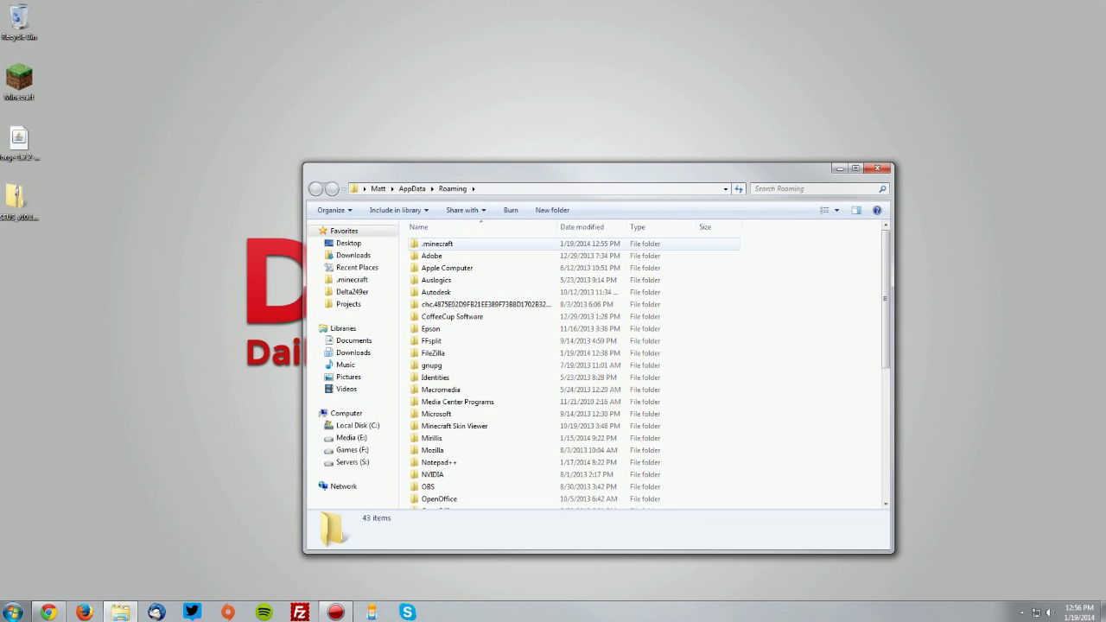
pyautogui.doubleClick(437, 243)
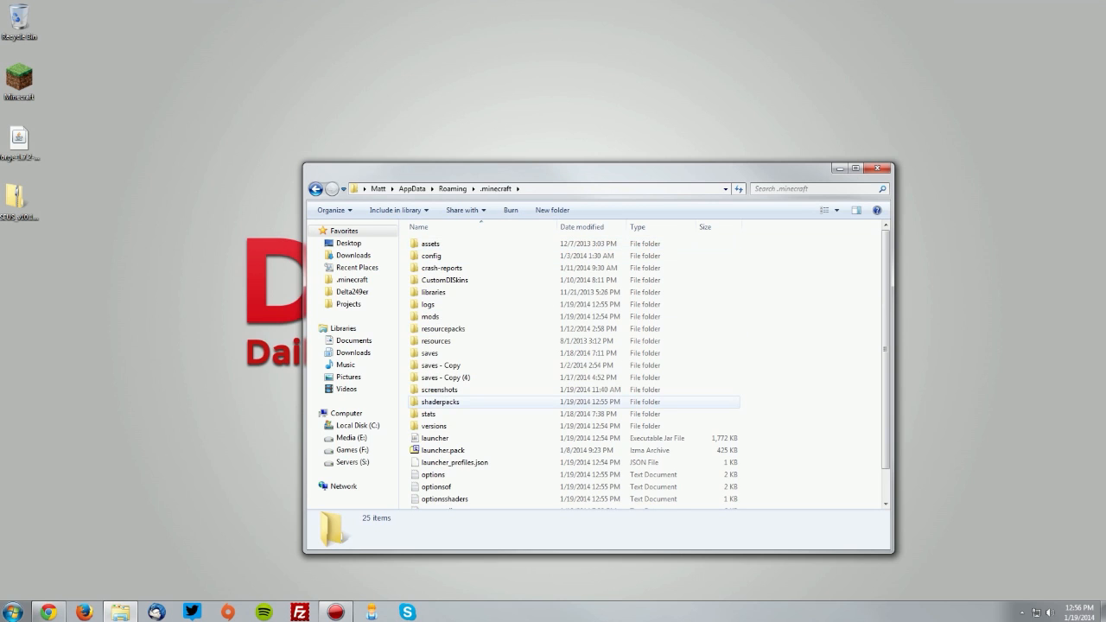
pyautogui.doubleClick(440, 402)
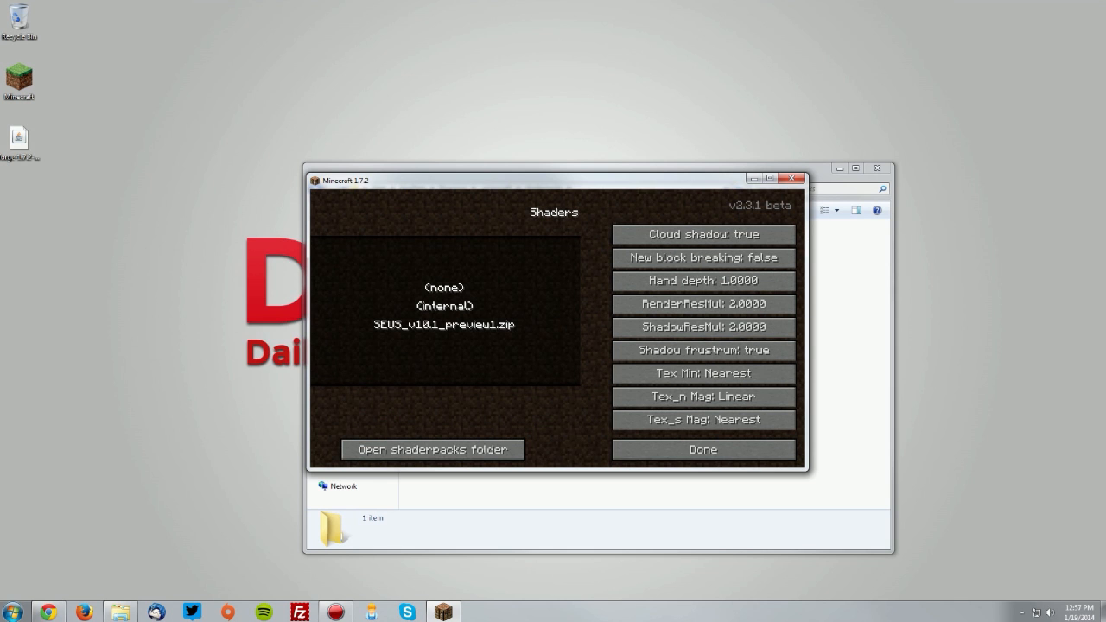
# Select SEUS_v10.1_preview1.zip as the shaderpack, then back out to the title menu.
pyautogui.click(443, 325)
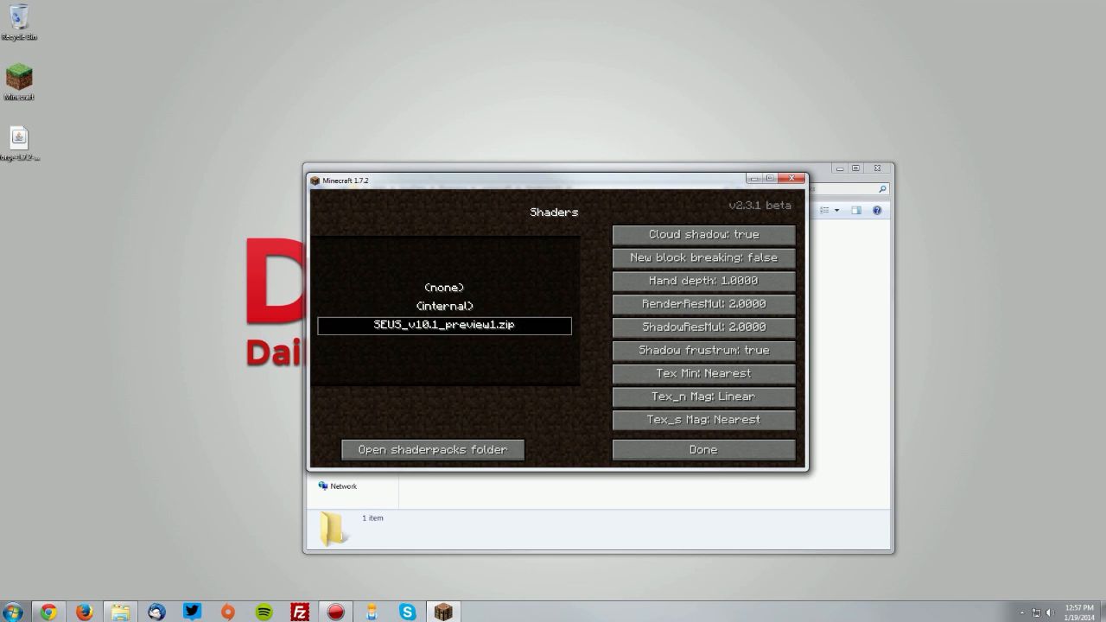
pyautogui.click(703, 449)
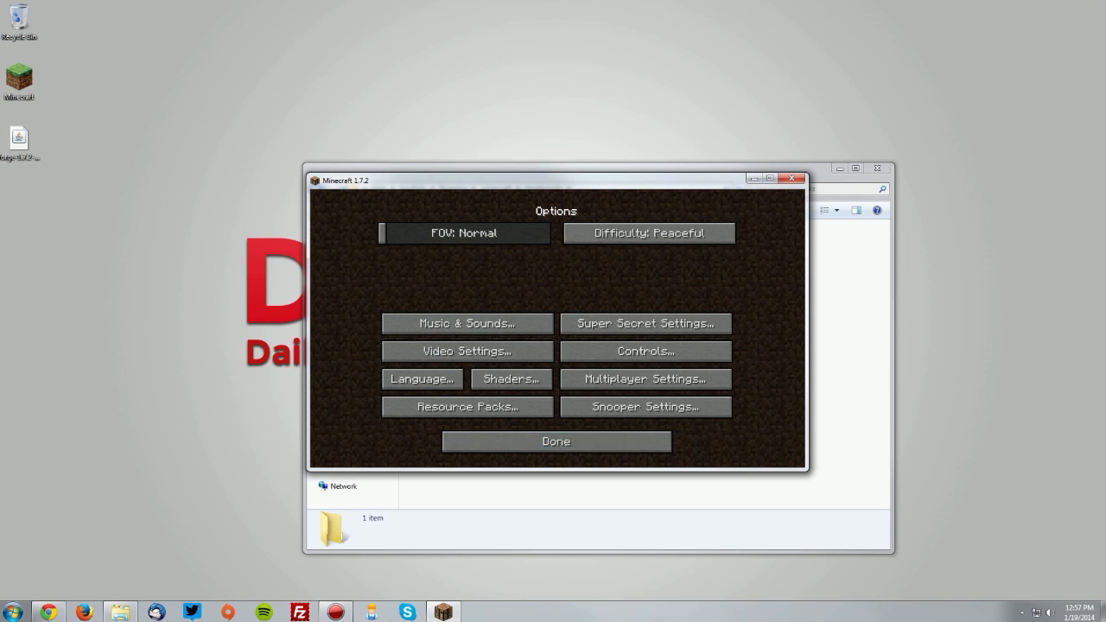
pyautogui.click(555, 440)
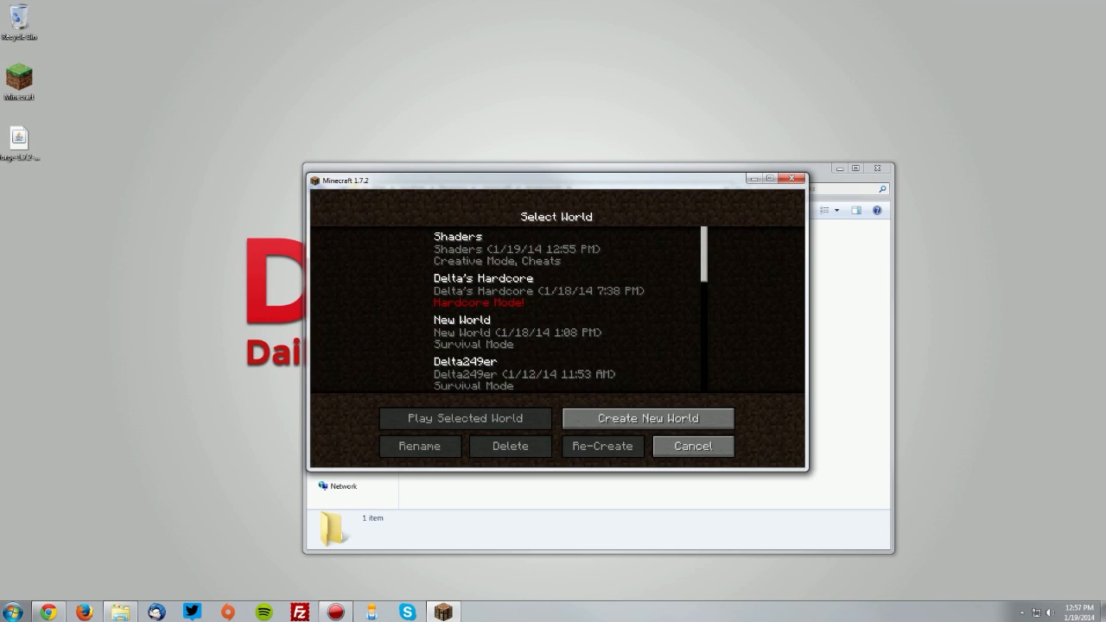
pyautogui.click(694, 446)
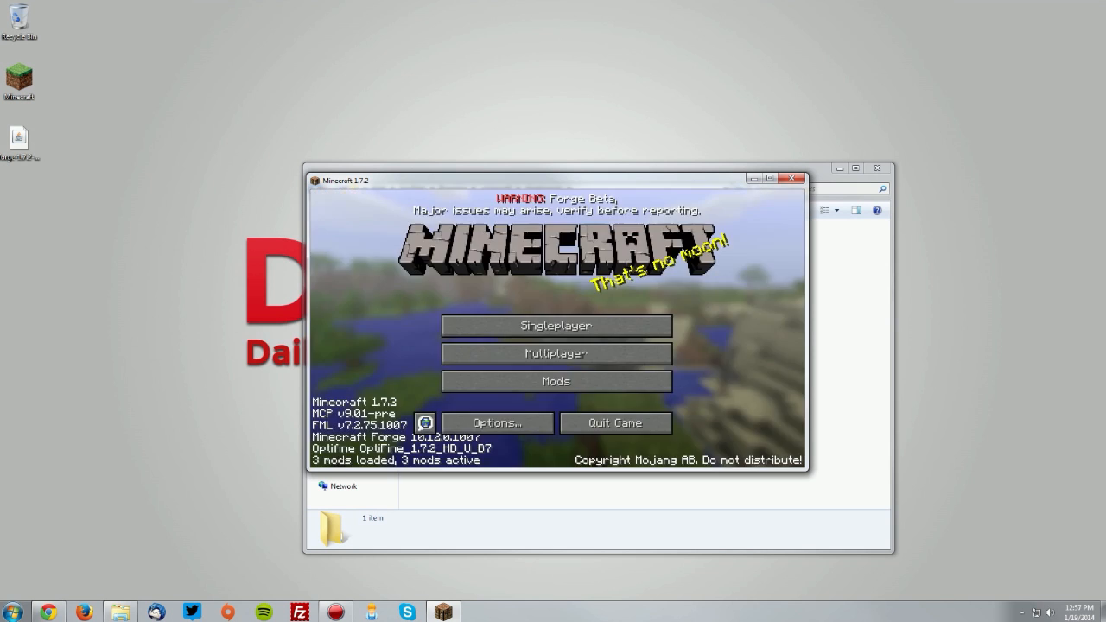